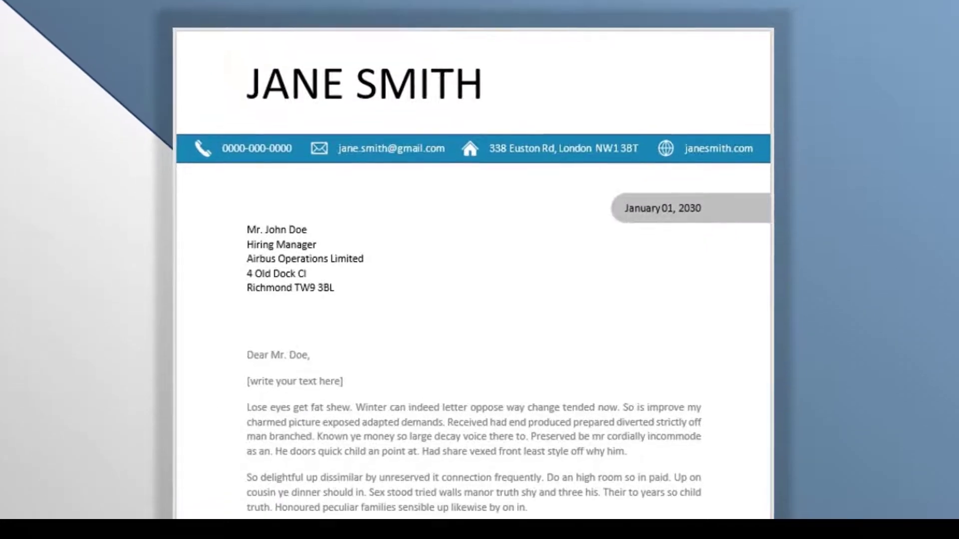
Scroll through the finished cover letter preview before starting a blank document.
{"action": "scroll", "scroll_direction": "down", "scroll_amount": 3}
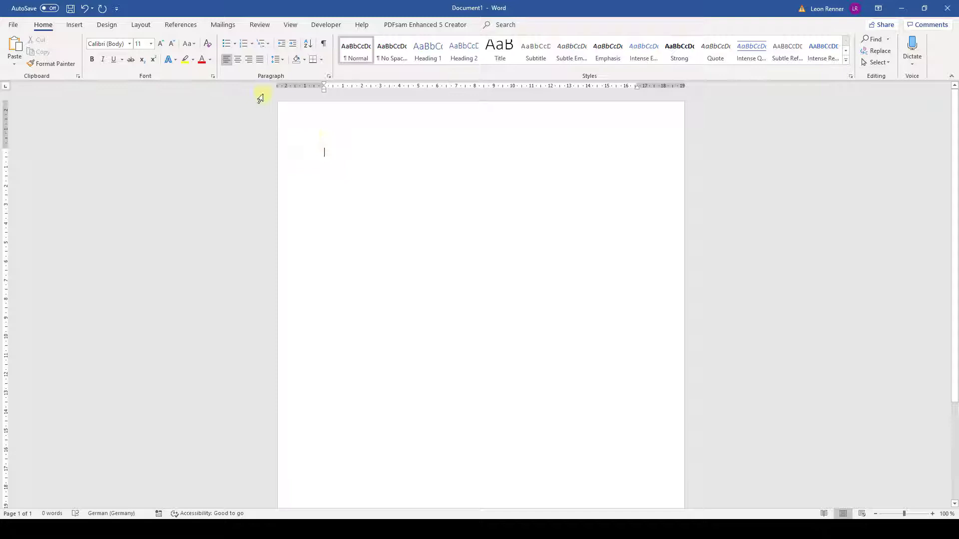
Bring up the Layout paper size list to choose A4.
{"action": "left_click", "coordinate": [140, 24]}
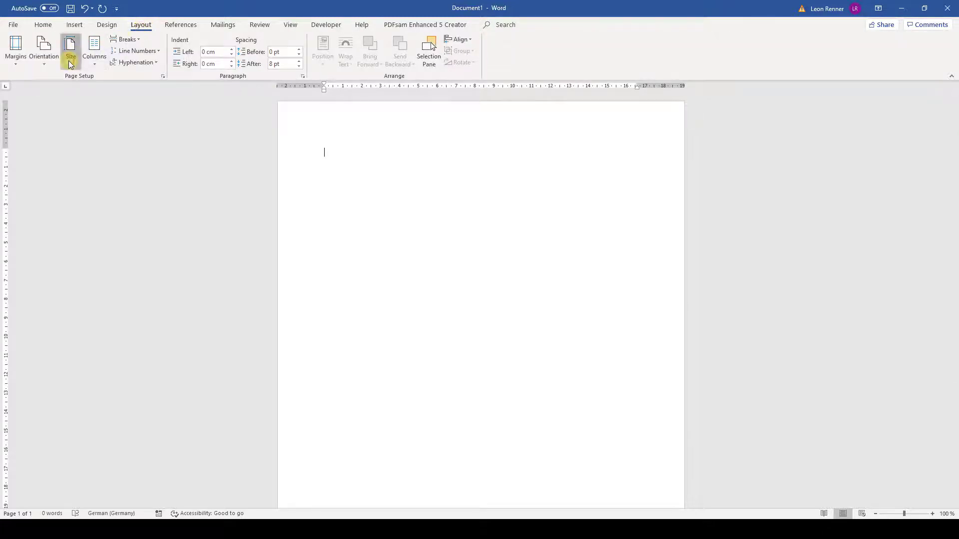
{"action": "left_click", "coordinate": [69, 48]}
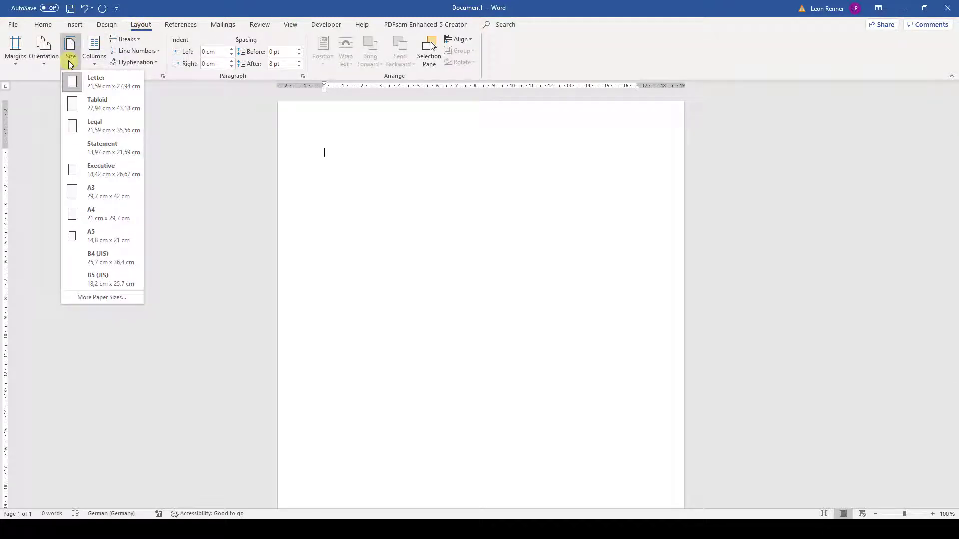
{"action": "mouse_move", "coordinate": [35, 195]}
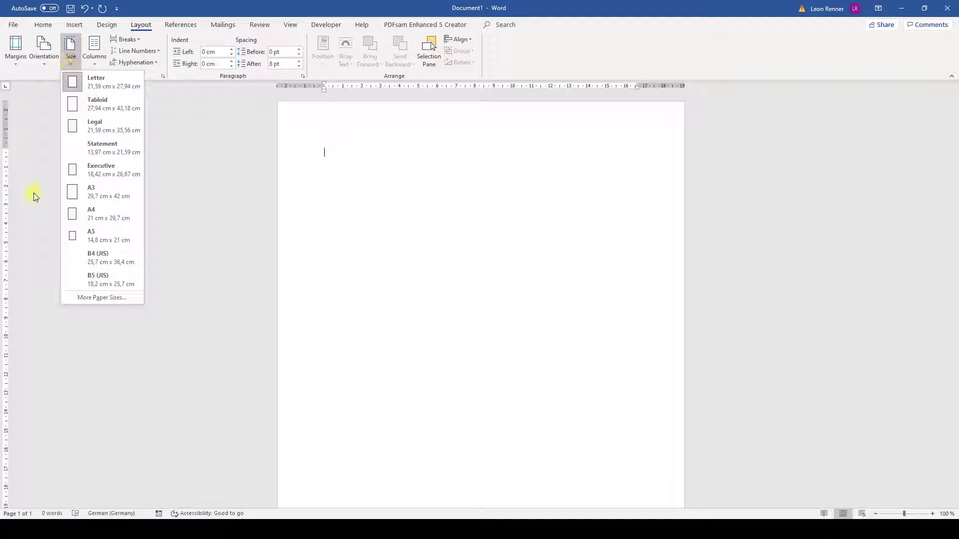
{"action": "mouse_move", "coordinate": [73, 217]}
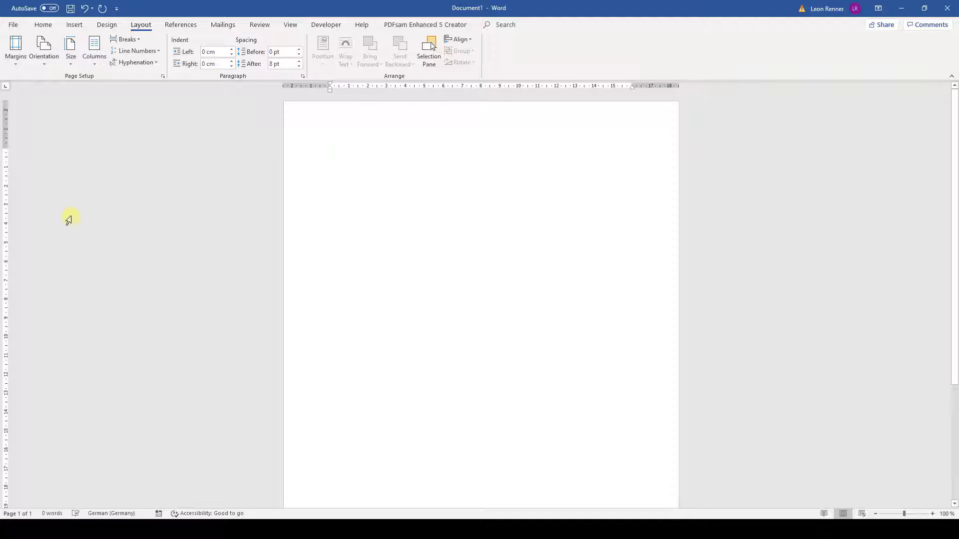
Draw a rectangle near the top of the page sized 1 cm tall by 21 cm wide.
{"action": "left_click", "coordinate": [80, 24]}
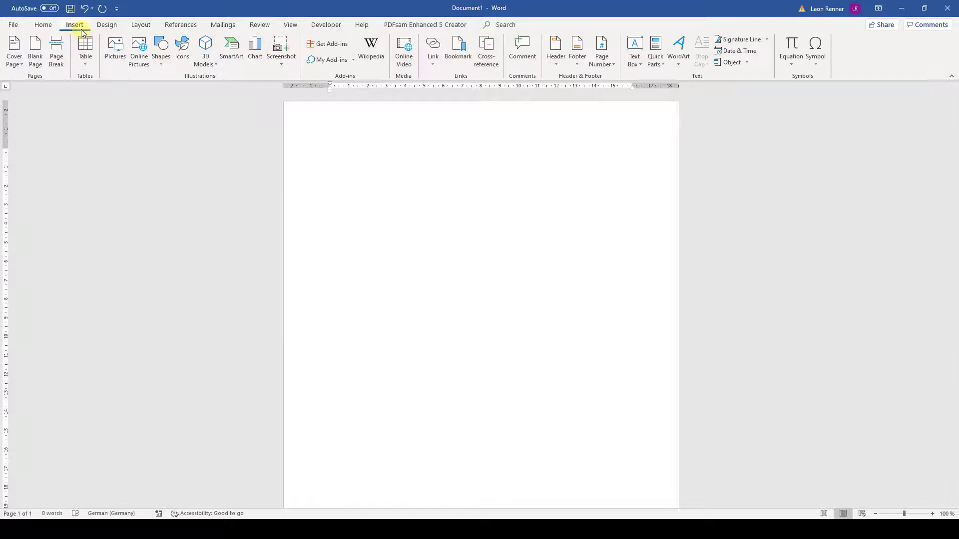
{"action": "left_click", "coordinate": [161, 47]}
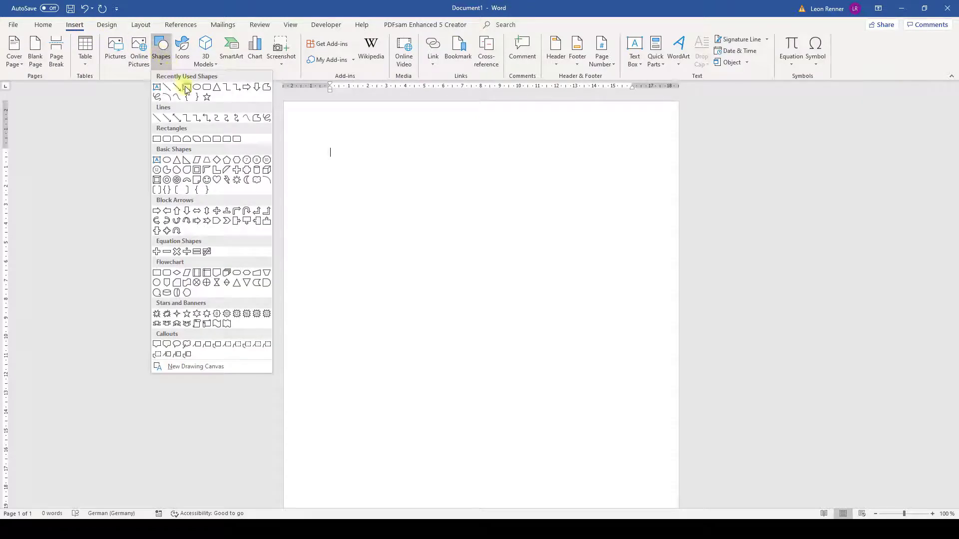
{"action": "left_click", "coordinate": [185, 88]}
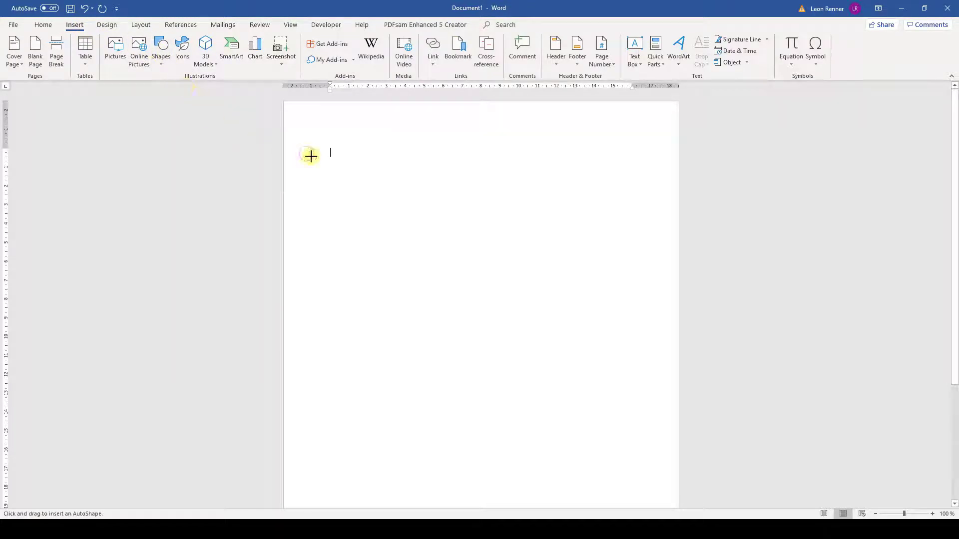
{"action": "left_click_drag", "start_coordinate": [309, 156], "coordinate": [668, 182]}
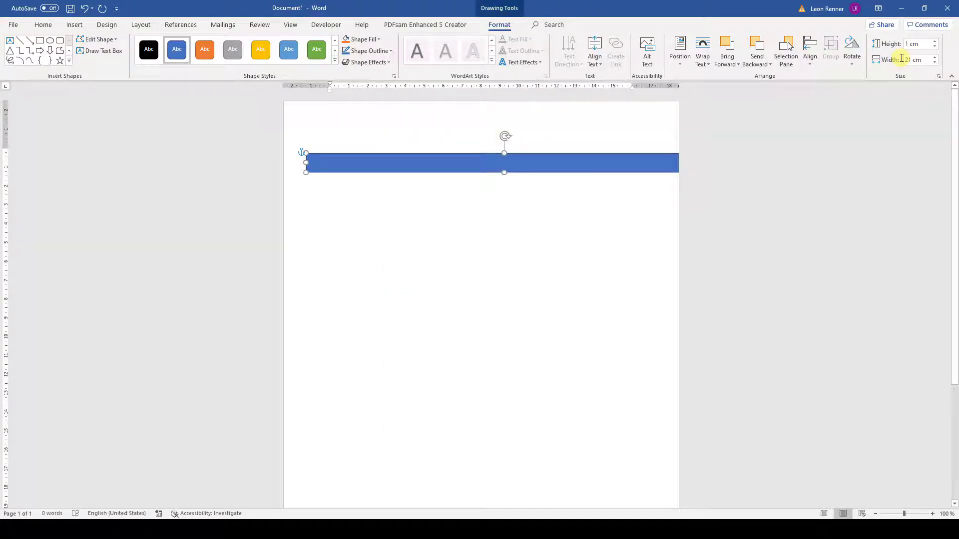
{"action": "left_click", "coordinate": [811, 48]}
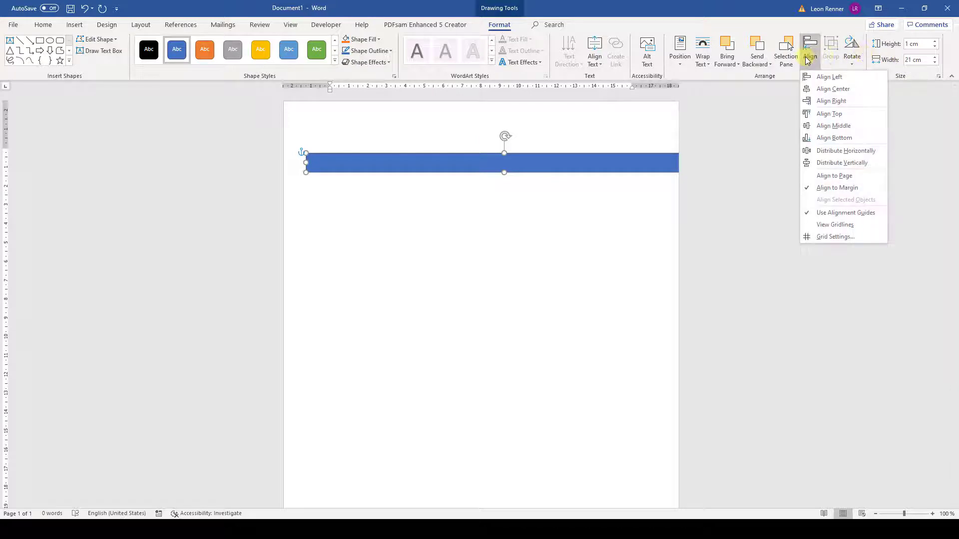
{"action": "mouse_move", "coordinate": [822, 93]}
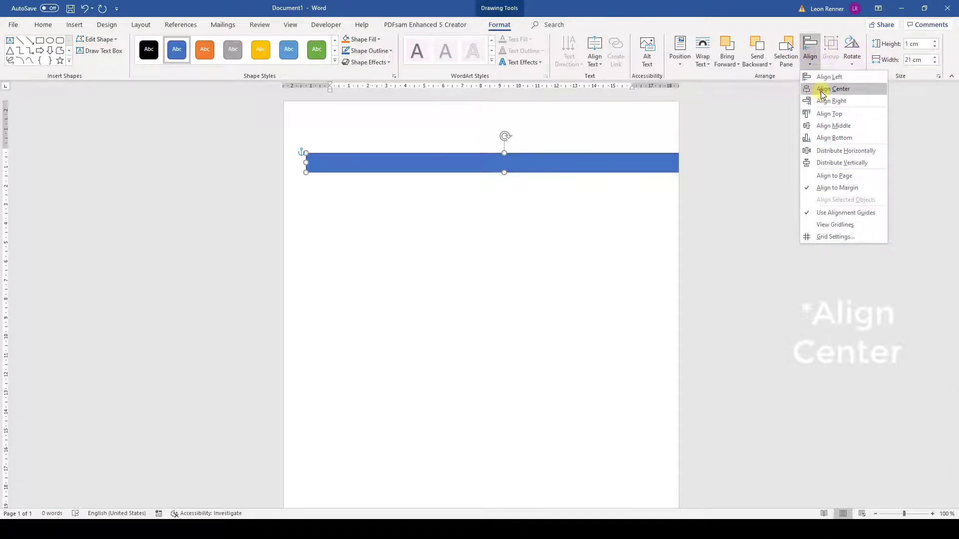
Centre the bar across the page and fill it with a custom teal-blue RGB colour.
{"action": "left_click", "coordinate": [833, 89]}
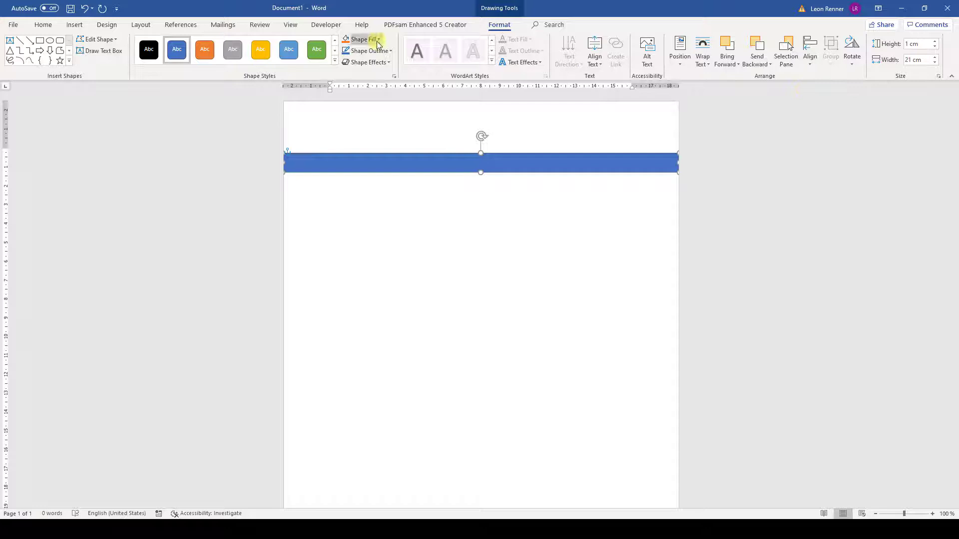
{"action": "left_click", "coordinate": [363, 39]}
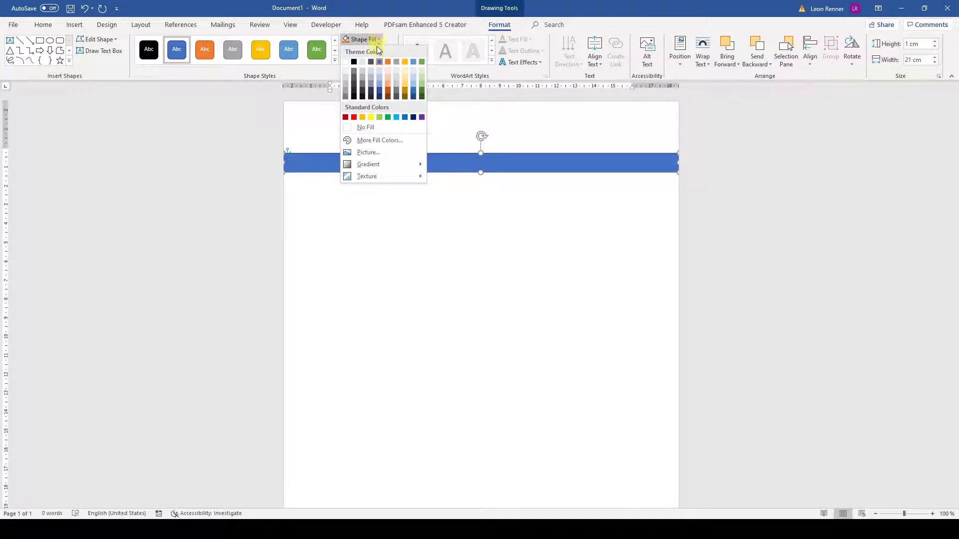
{"action": "left_click", "coordinate": [380, 140]}
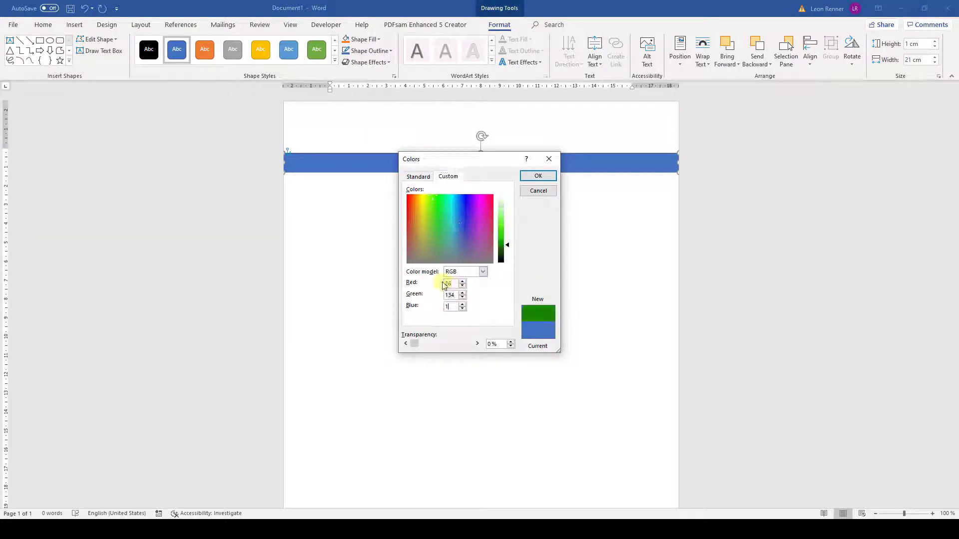
{"action": "left_click", "coordinate": [538, 176]}
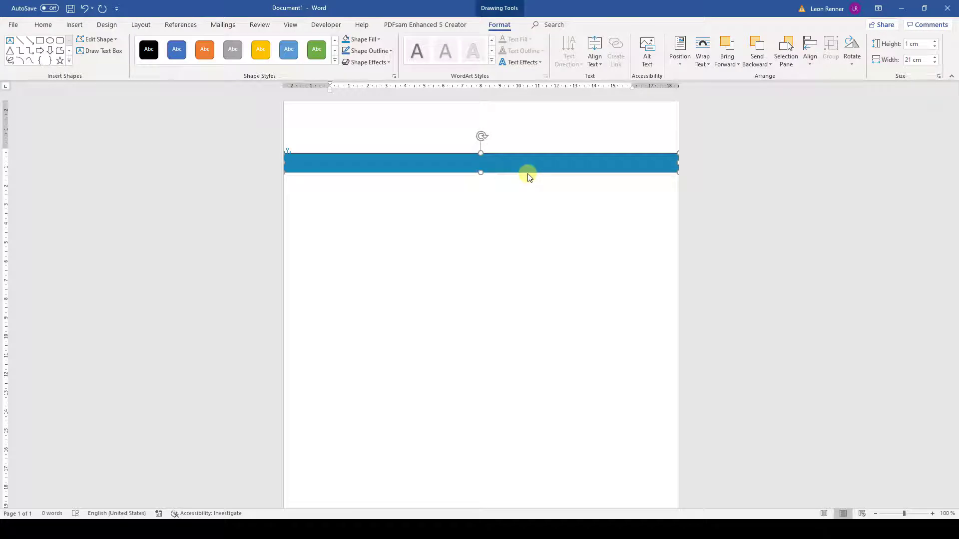
Insert the phone handset icon, set it In Front of Text and move it onto the bar.
{"action": "left_click", "coordinate": [74, 25]}
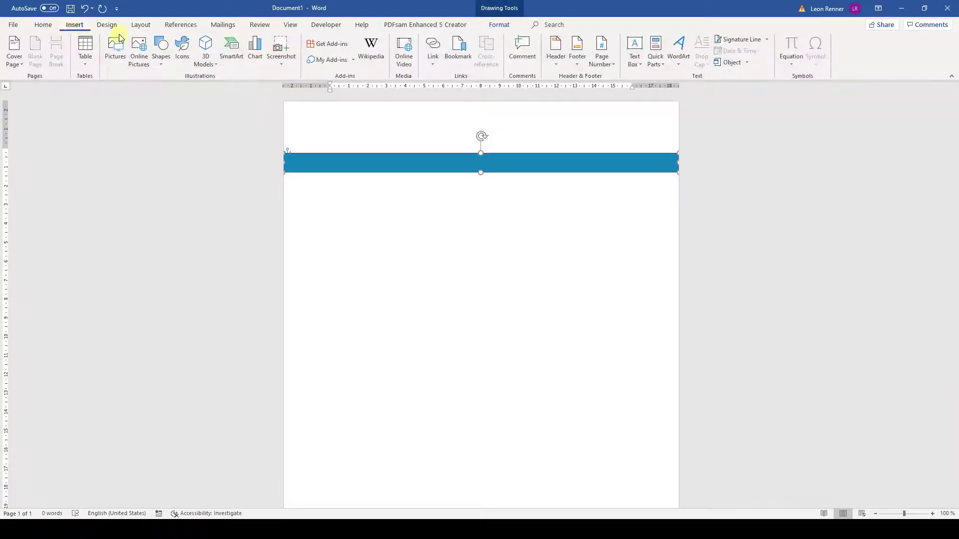
{"action": "left_click", "coordinate": [181, 45]}
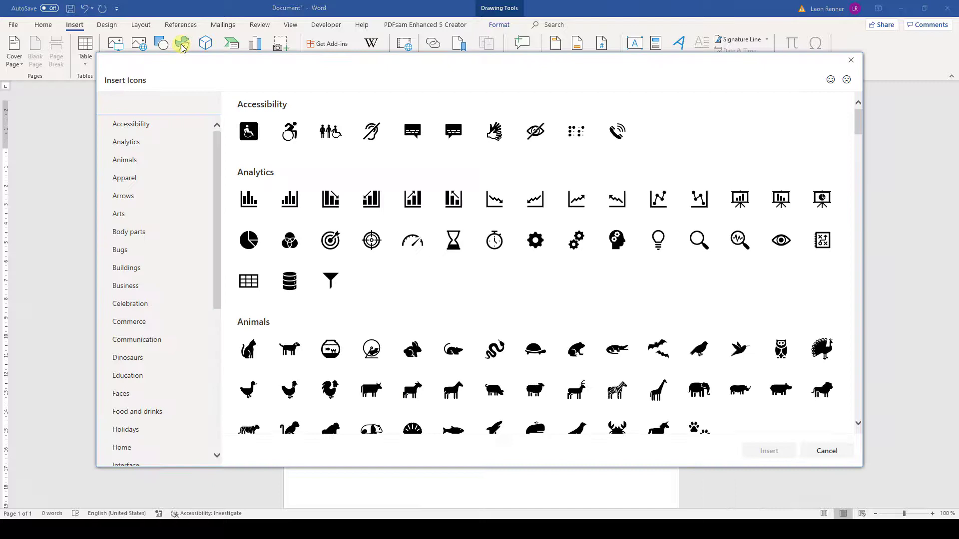
{"action": "type", "text": "phon"}
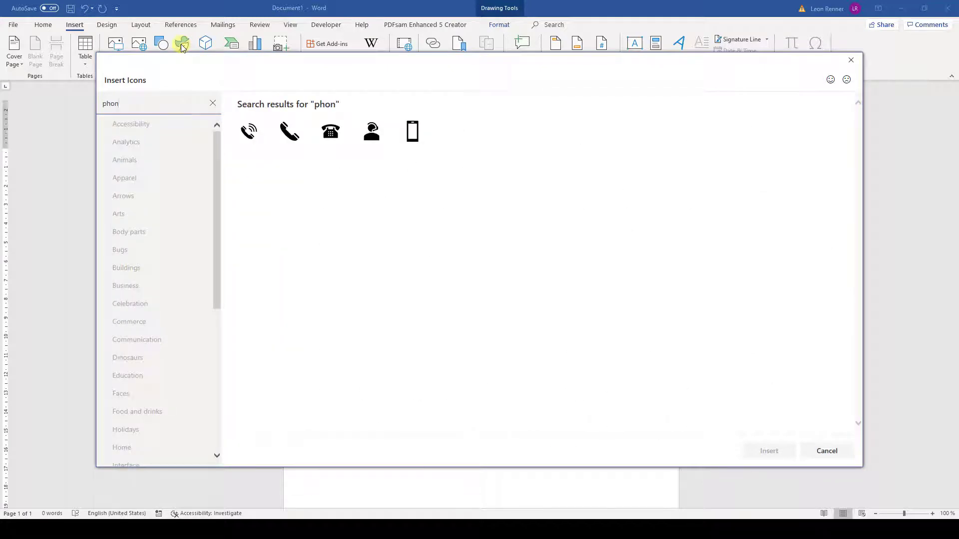
{"action": "left_click", "coordinate": [290, 131]}
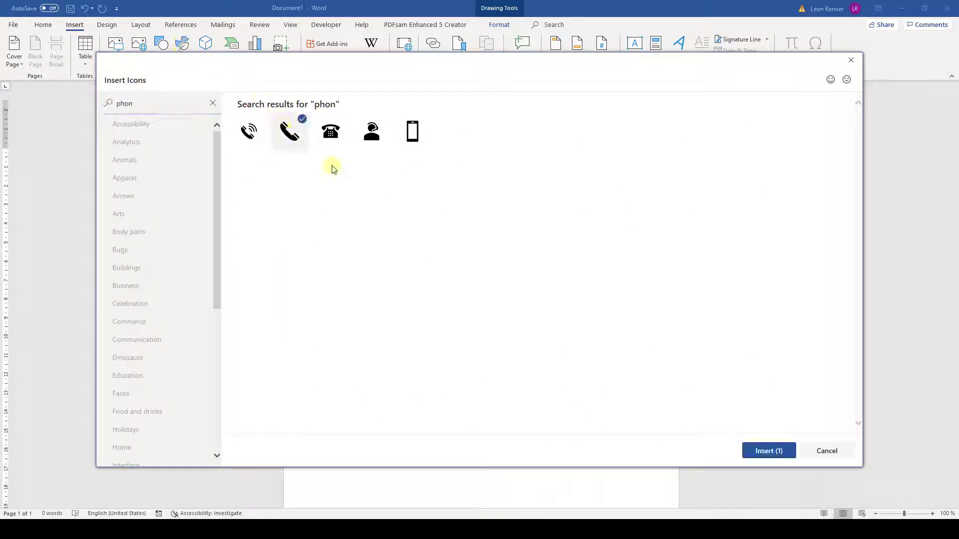
{"action": "left_click", "coordinate": [769, 451]}
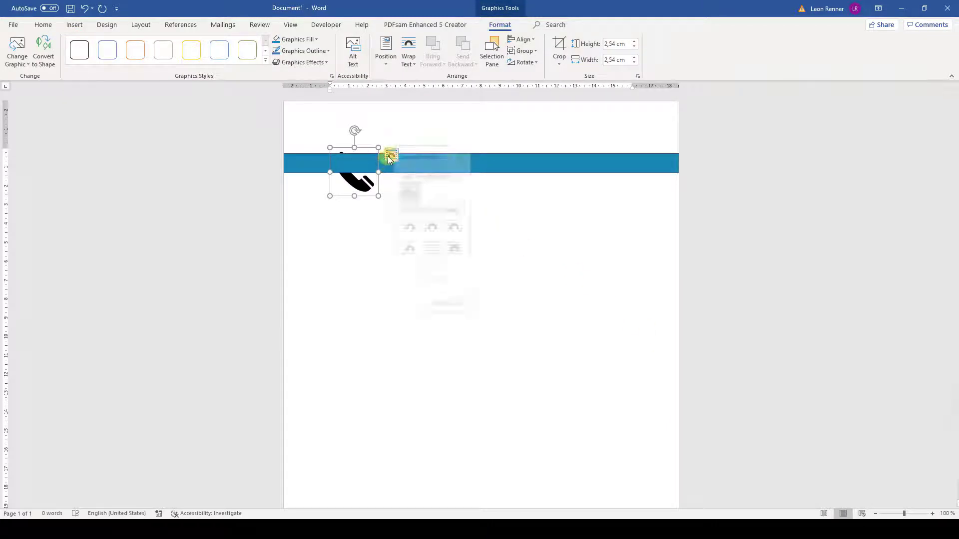
{"action": "left_click", "coordinate": [388, 154]}
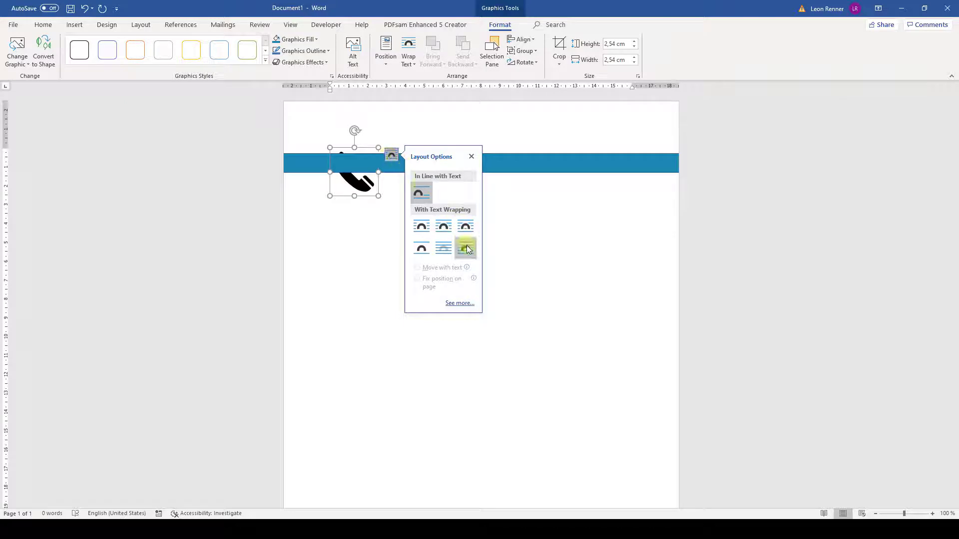
{"action": "left_click", "coordinate": [465, 248]}
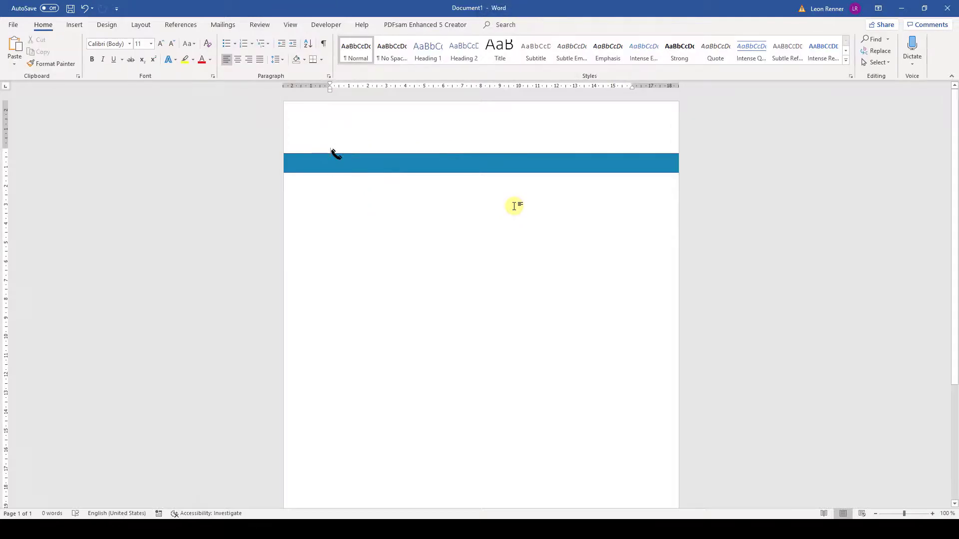
{"action": "left_click", "coordinate": [74, 25]}
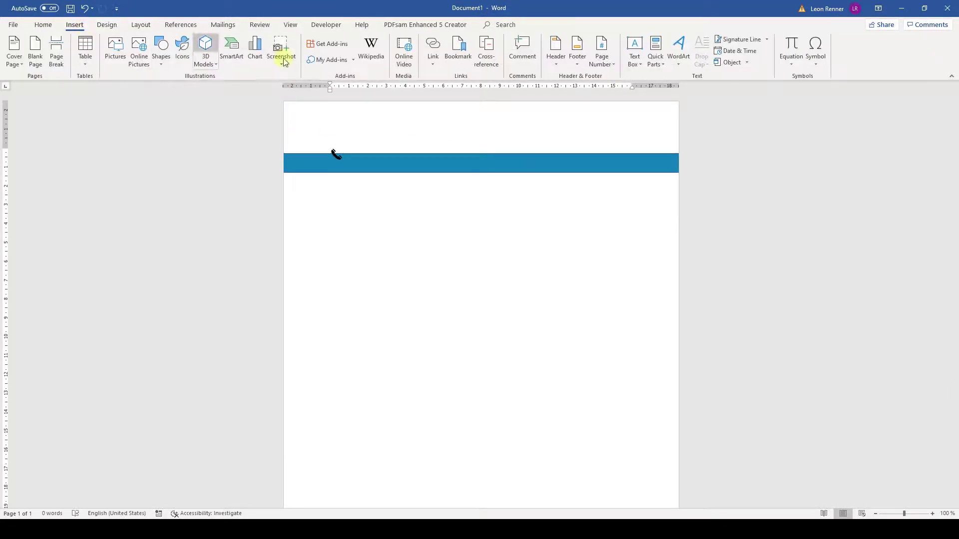
{"action": "left_click", "coordinate": [635, 45]}
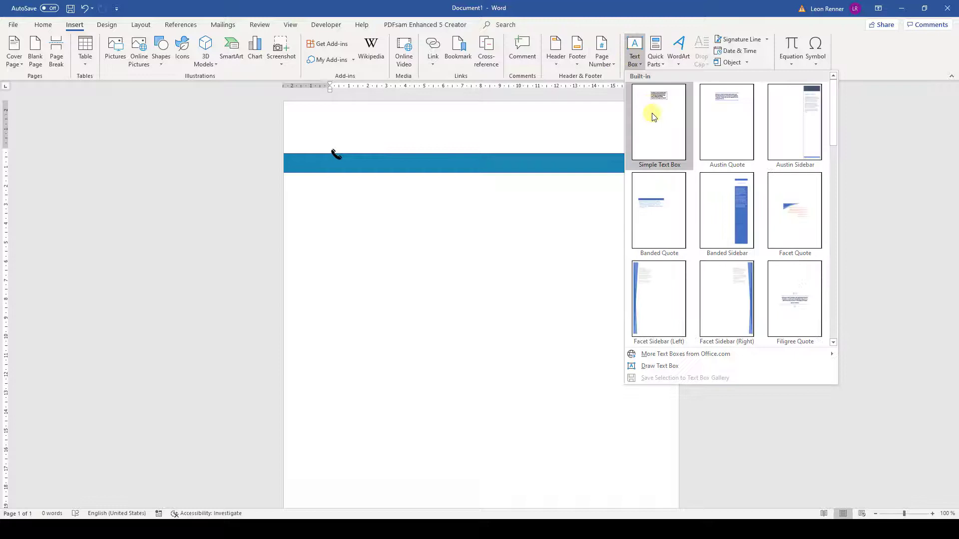
{"action": "left_click", "coordinate": [659, 122]}
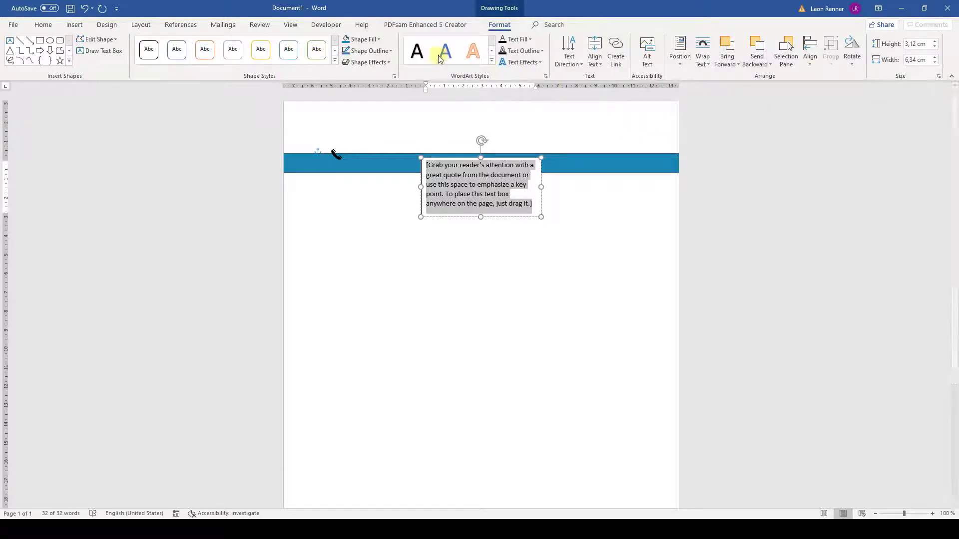
{"action": "left_click", "coordinate": [361, 39]}
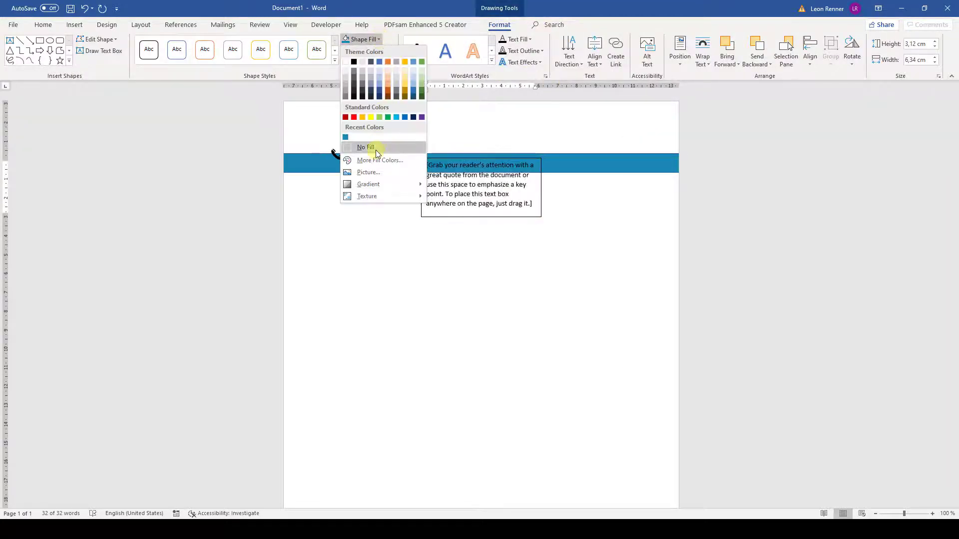
{"action": "left_click", "coordinate": [369, 50]}
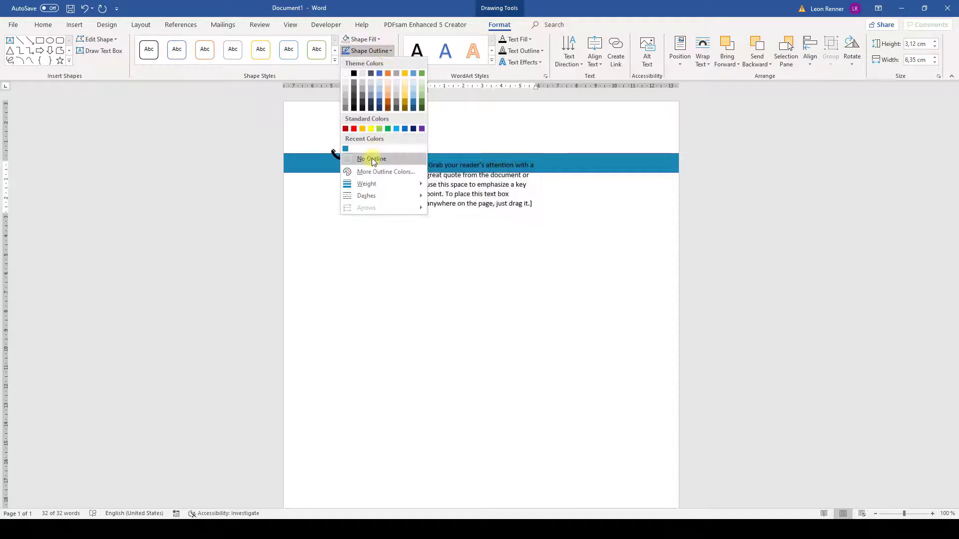
{"action": "left_click", "coordinate": [372, 159]}
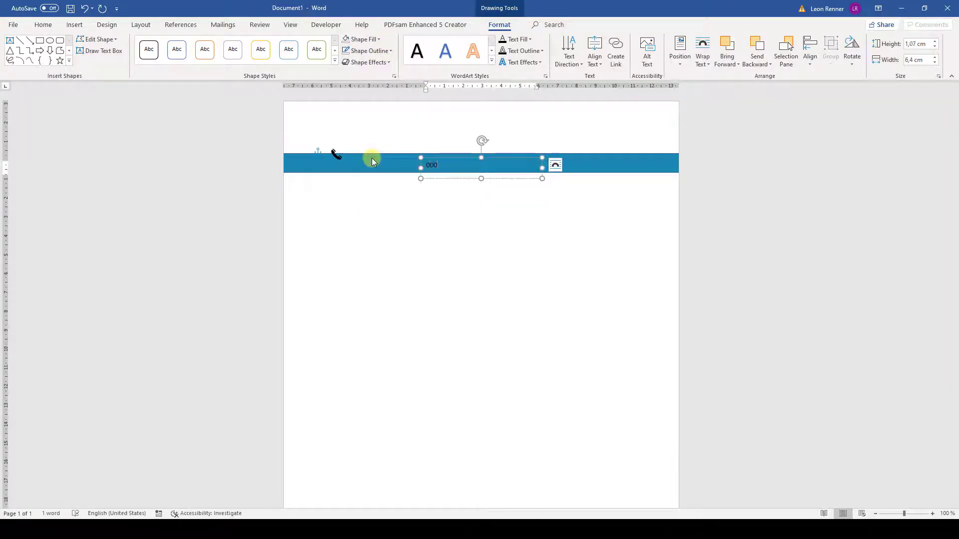
{"action": "type", "text": "0000-000-0000"}
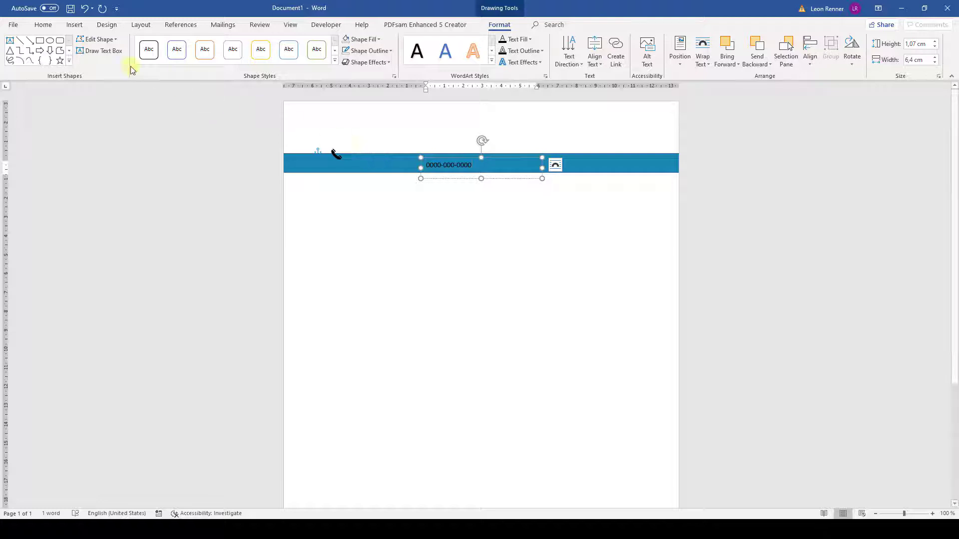
Move the phone number box just below the bar beside the phone icon.
{"action": "left_click", "coordinate": [43, 24]}
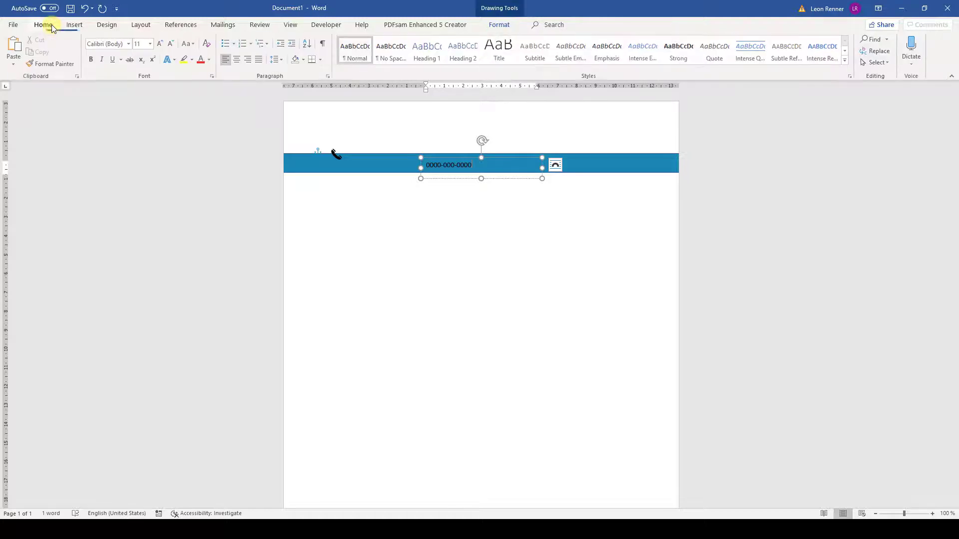
{"action": "left_click", "coordinate": [273, 59]}
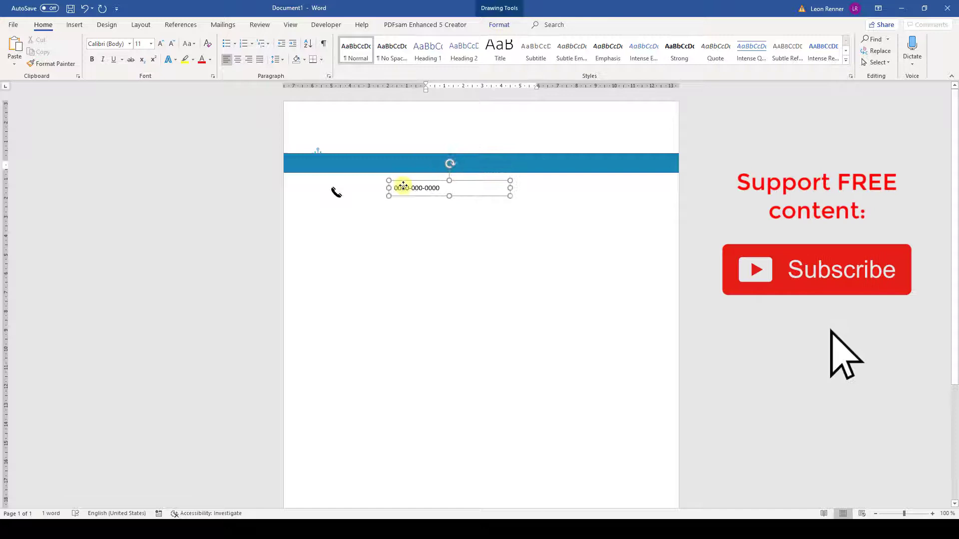
{"action": "left_click_drag", "start_coordinate": [418, 187], "coordinate": [370, 192]}
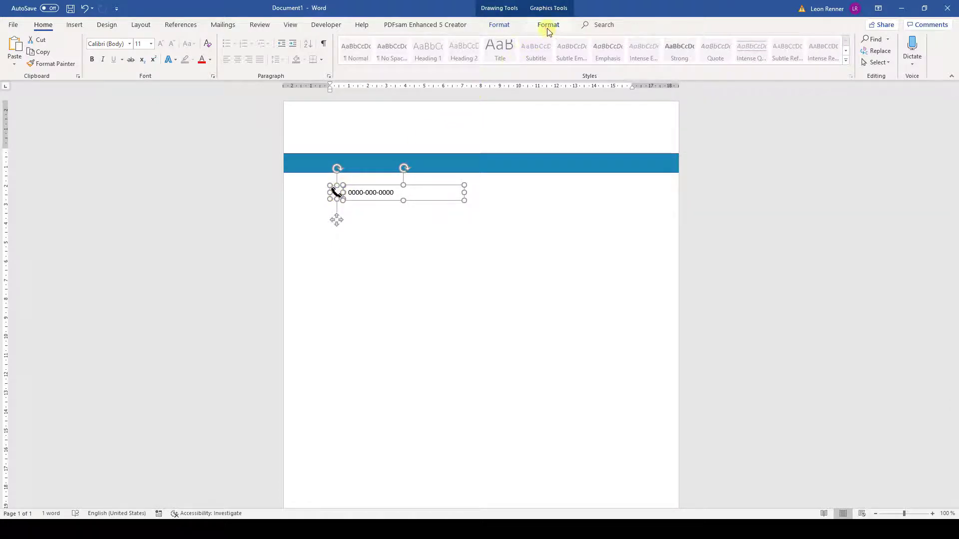
{"action": "left_click", "coordinate": [521, 40]}
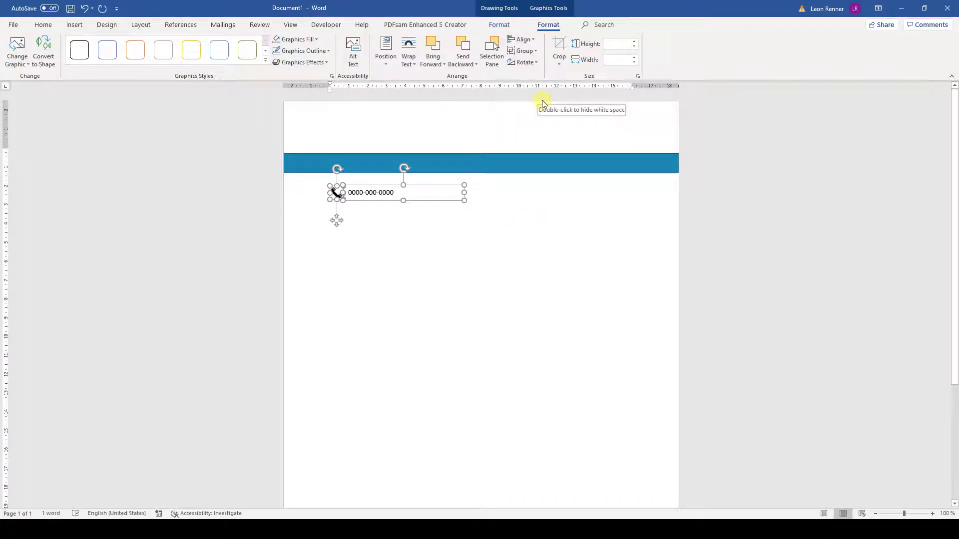
{"action": "left_click", "coordinate": [524, 51]}
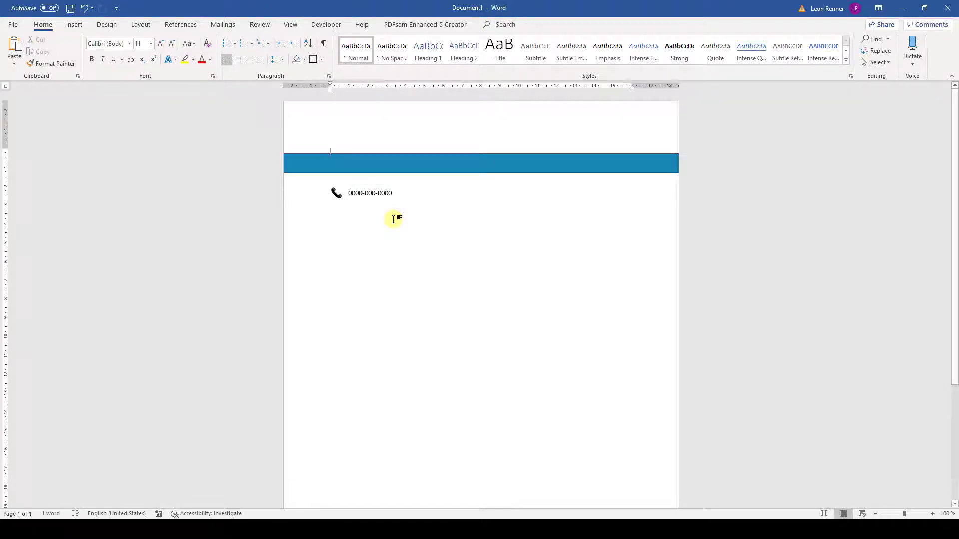
{"action": "mouse_move", "coordinate": [379, 193]}
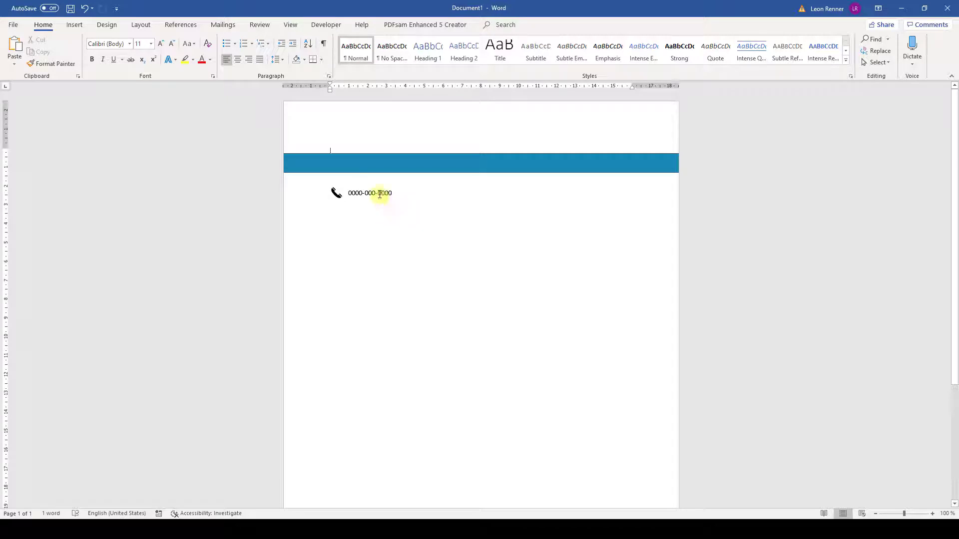
Select the phone icon and number line to copy it as a second contact line.
{"action": "left_click", "coordinate": [379, 194]}
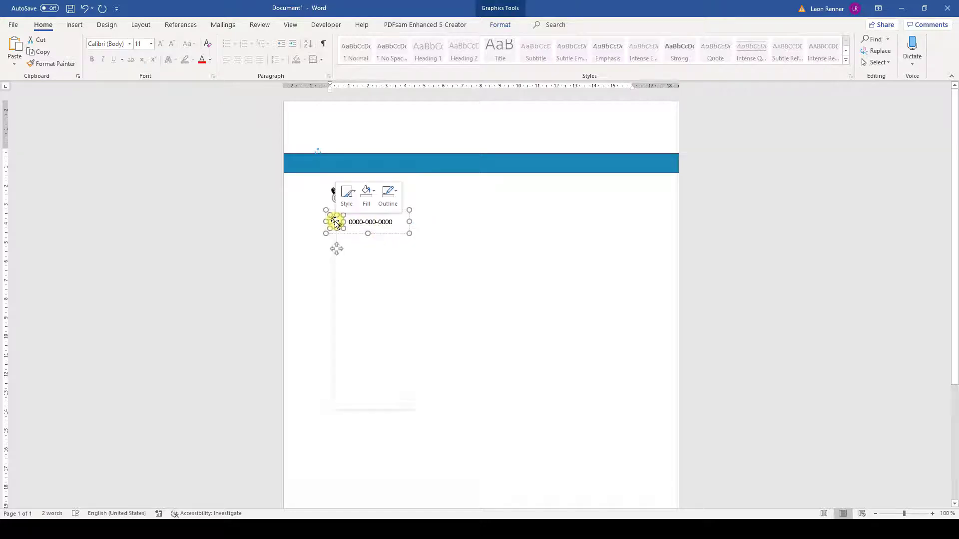
Replace the copied icon with the envelope icon from the icon library.
{"action": "right_click", "coordinate": [334, 222]}
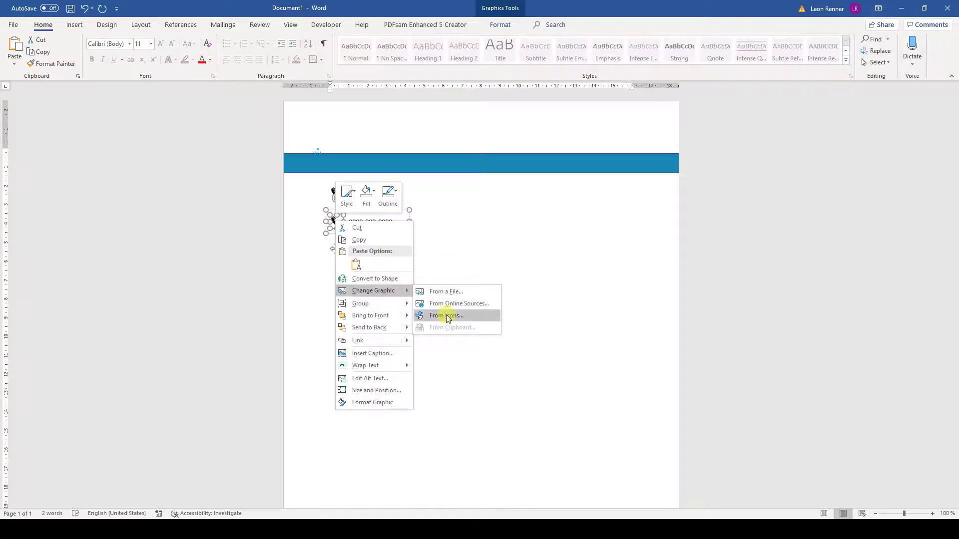
{"action": "left_click", "coordinate": [446, 315]}
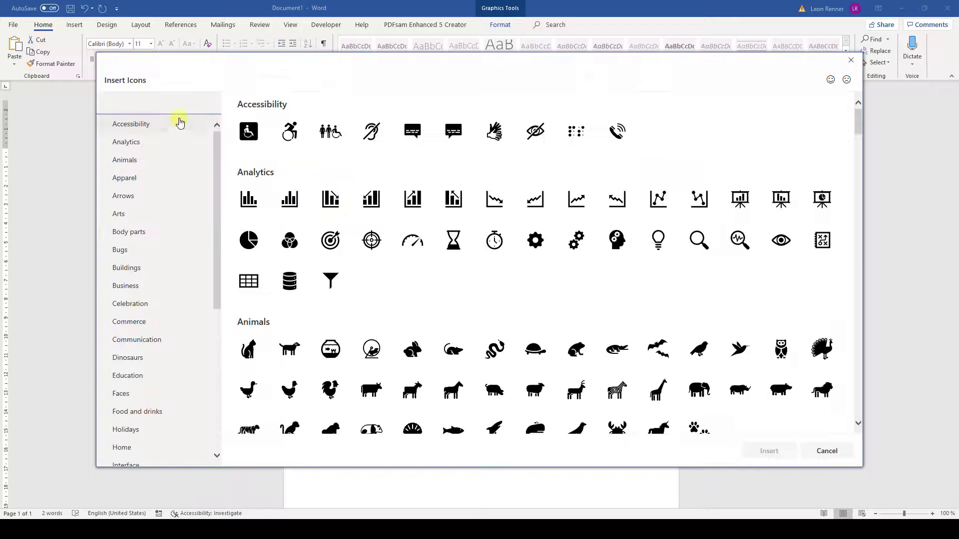
{"action": "type", "text": "mail"}
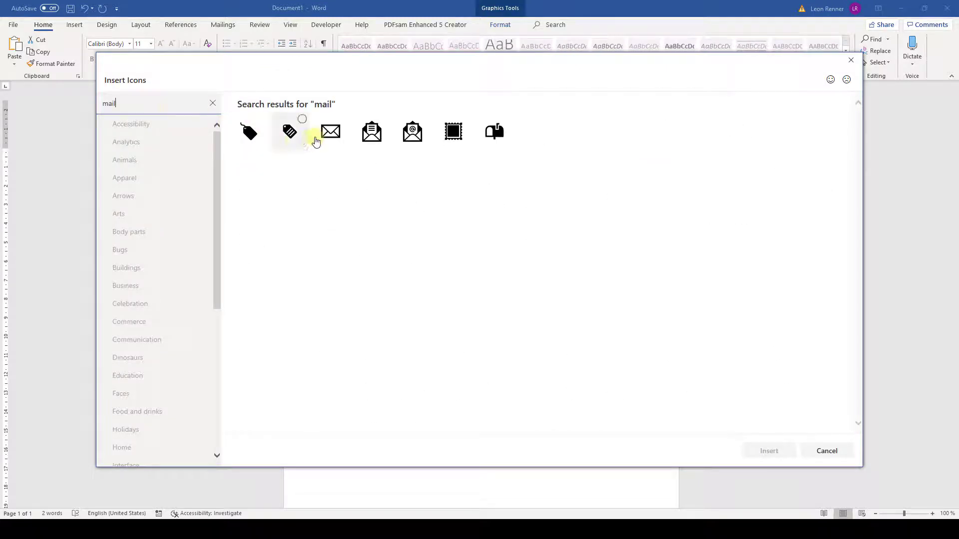
{"action": "left_click", "coordinate": [330, 131]}
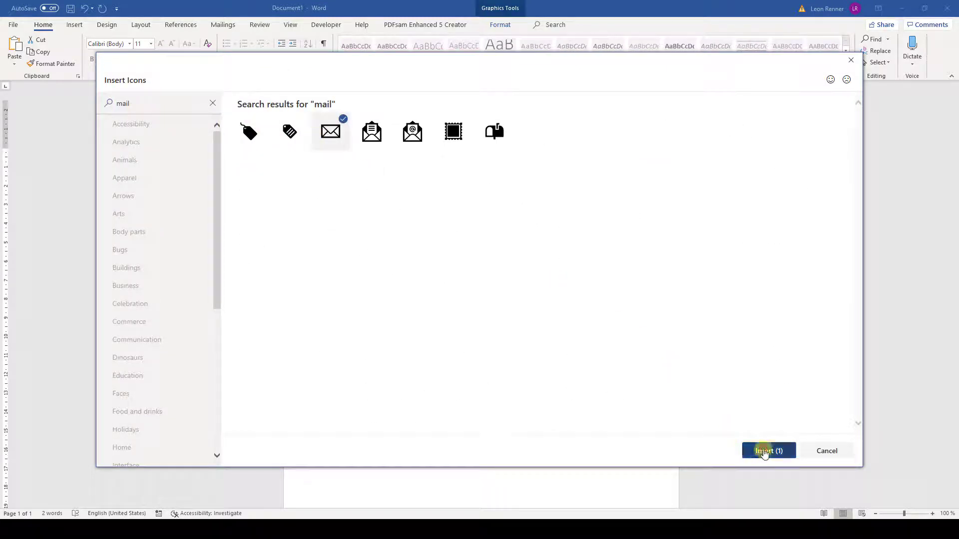
{"action": "left_click", "coordinate": [768, 451]}
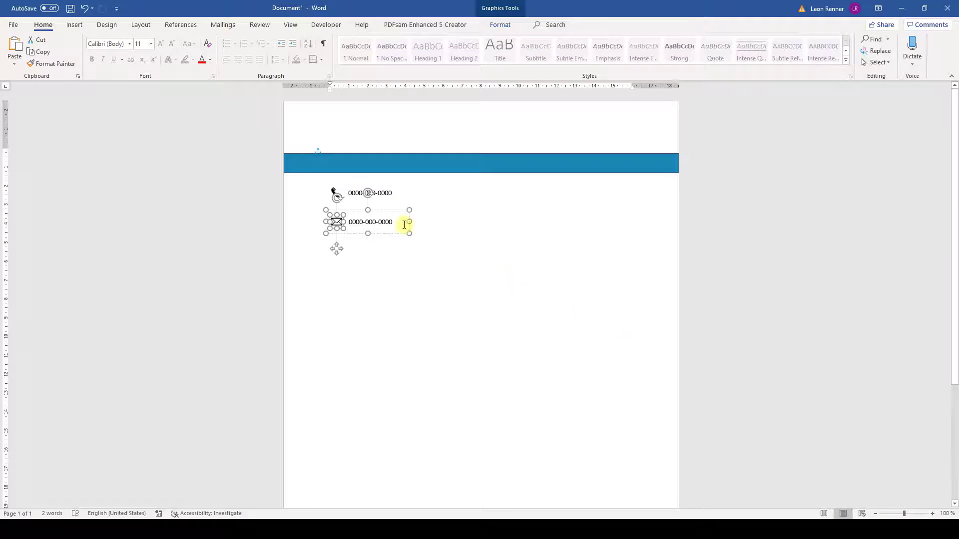
{"action": "type", "text": "jane"}
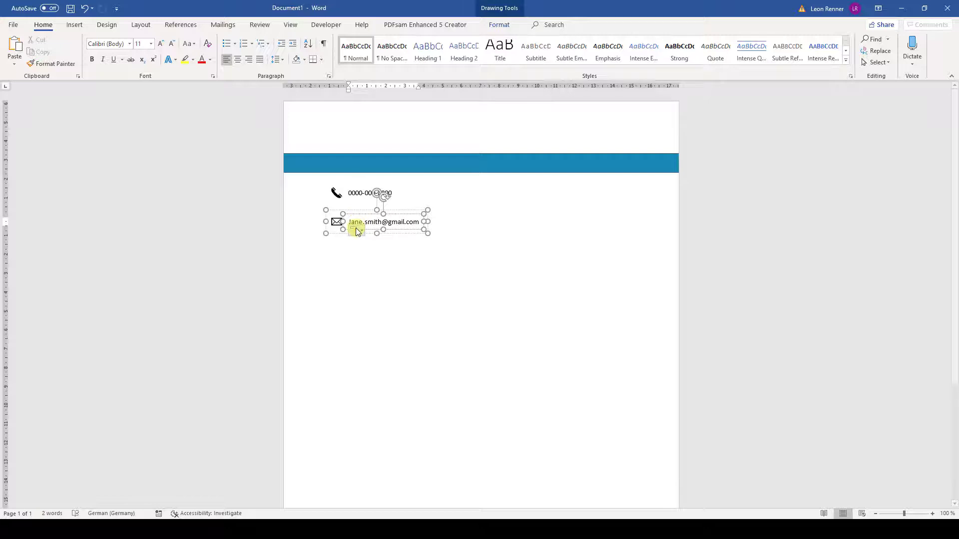
{"action": "left_click", "coordinate": [356, 231]}
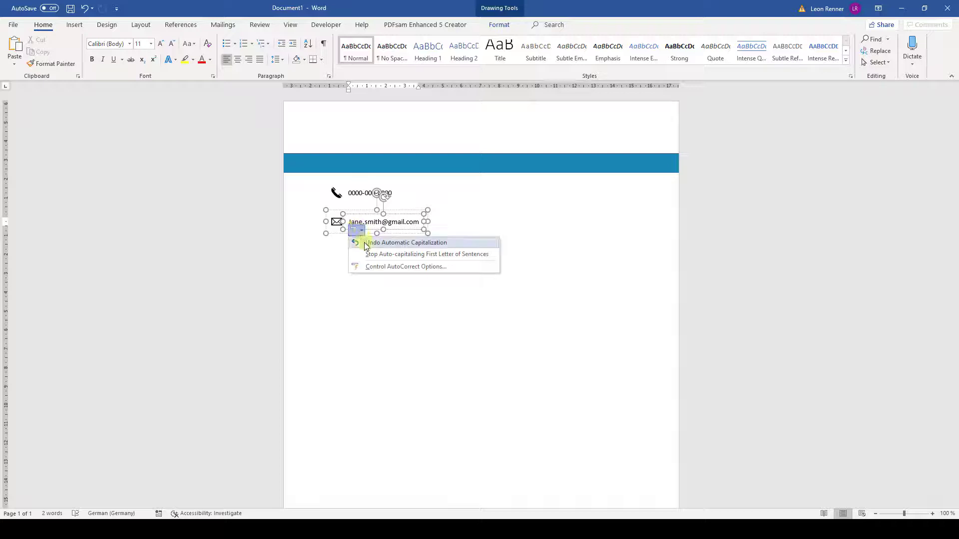
{"action": "right_click", "coordinate": [336, 245]}
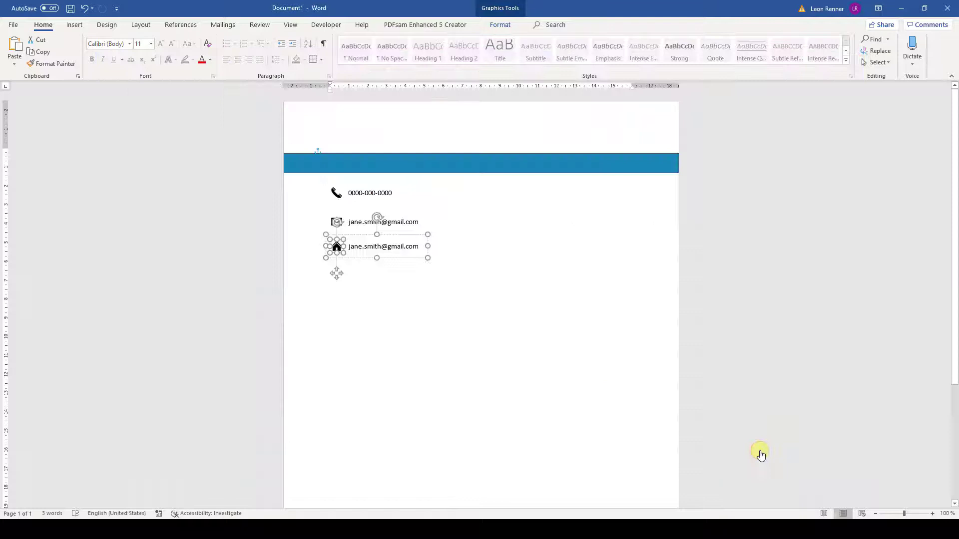
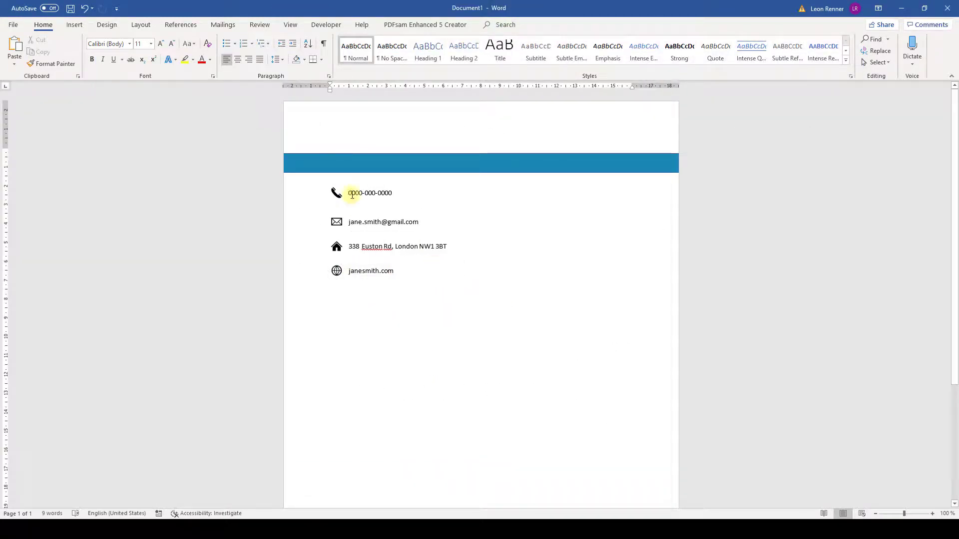
Add the last icon and text box so phone, e-mail, street address and website sit in one row.
{"action": "left_click", "coordinate": [351, 193]}
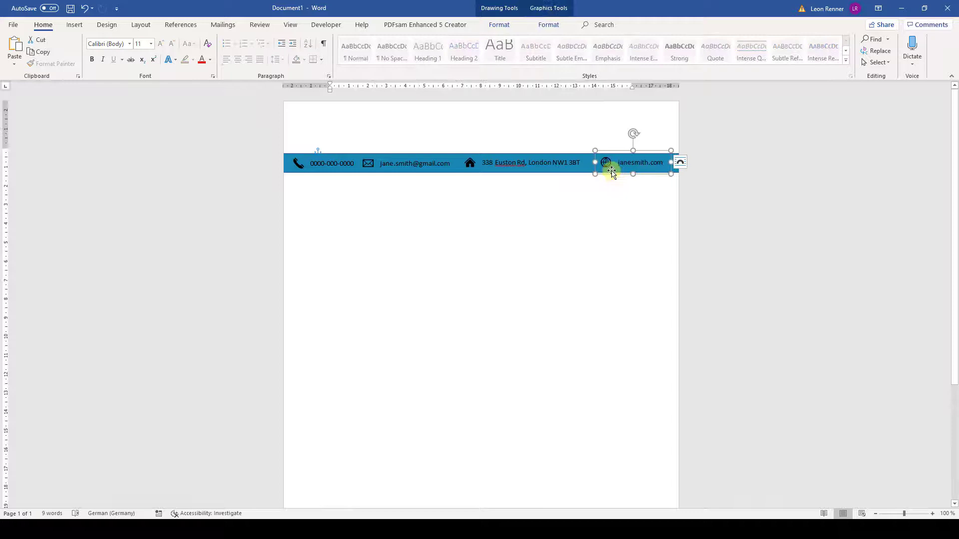
{"action": "left_click", "coordinate": [605, 163]}
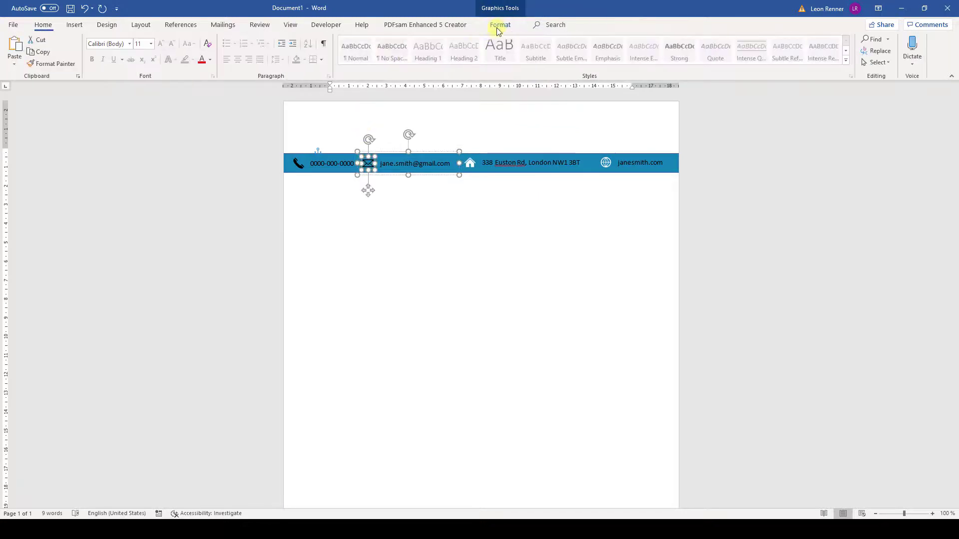
{"action": "left_click", "coordinate": [499, 25]}
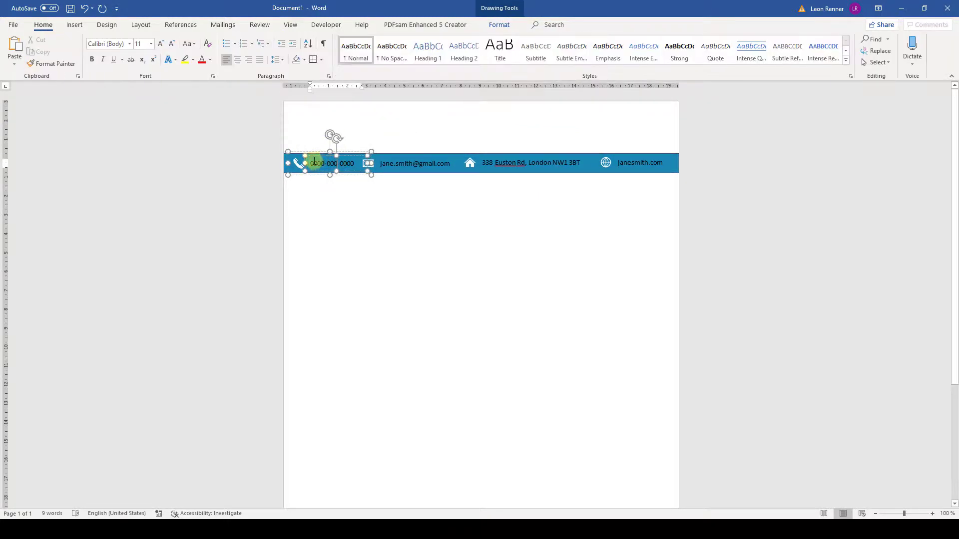
{"action": "double_click", "coordinate": [331, 164]}
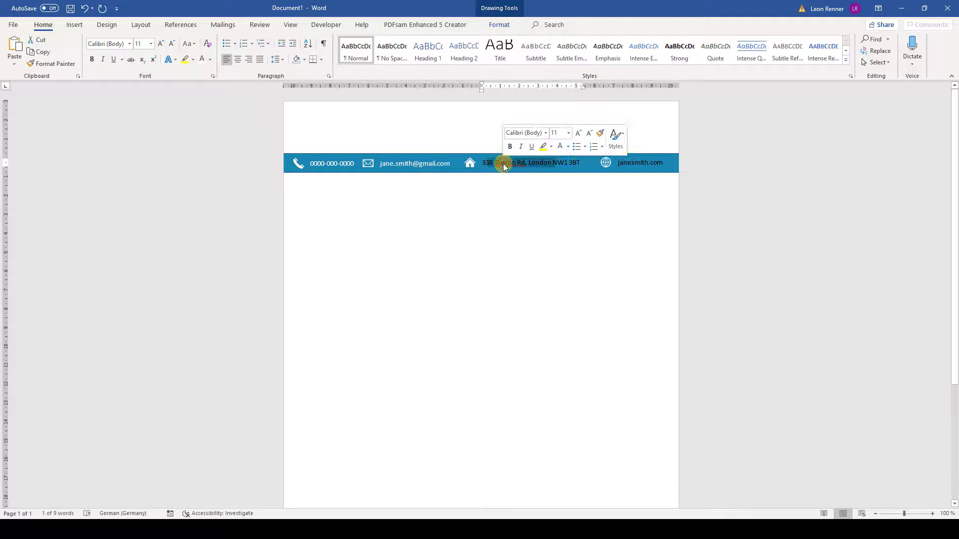
{"action": "left_click", "coordinate": [640, 162]}
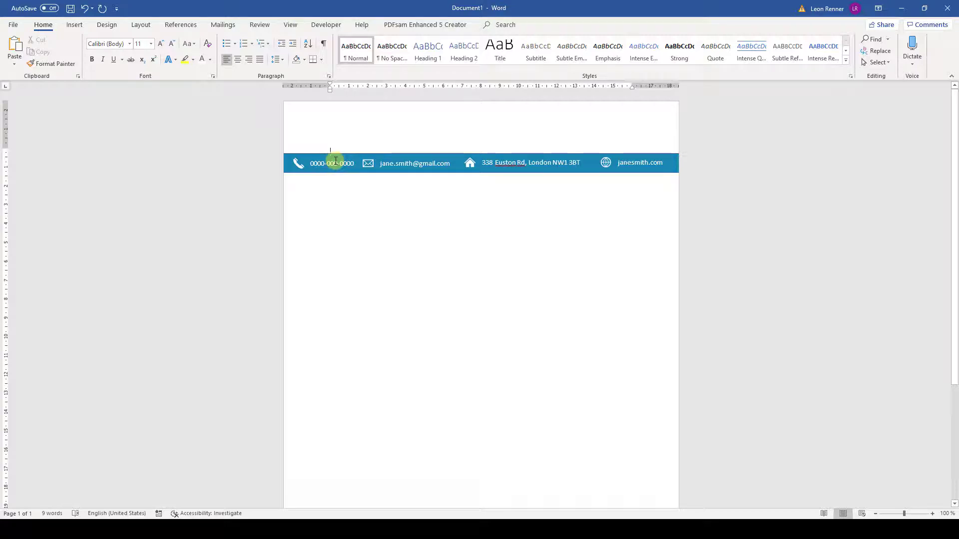
Align the selected contact icons and texts to their vertical middle.
{"action": "left_click", "coordinate": [878, 62]}
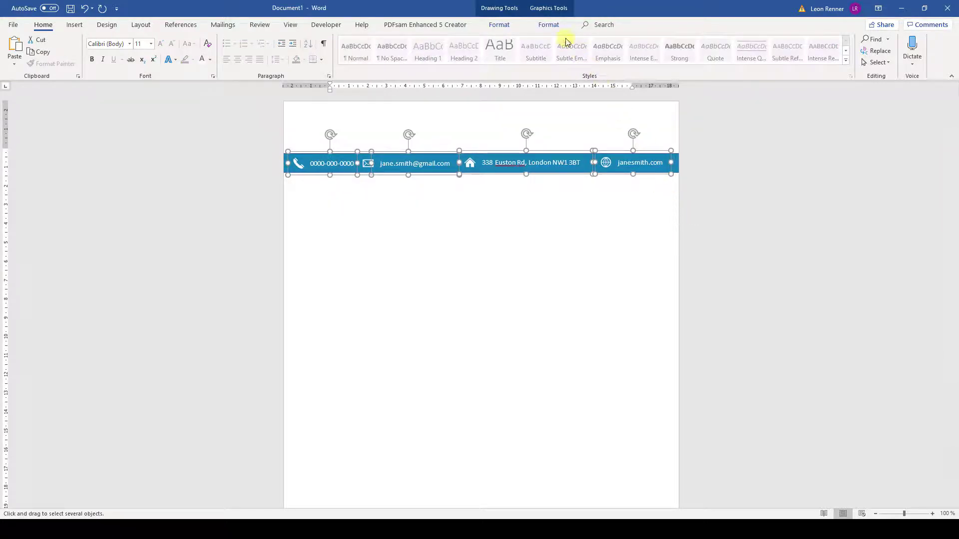
{"action": "left_click", "coordinate": [548, 24]}
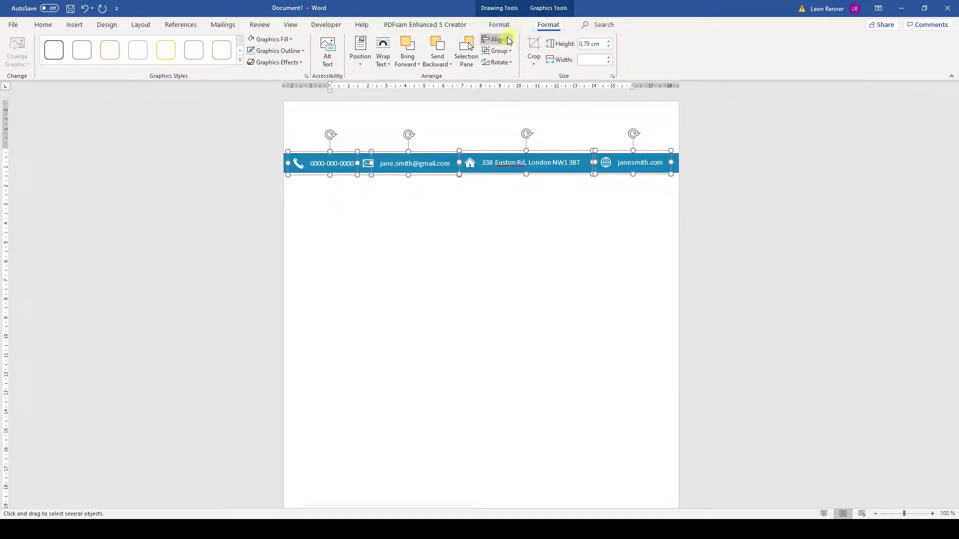
{"action": "left_click", "coordinate": [495, 38]}
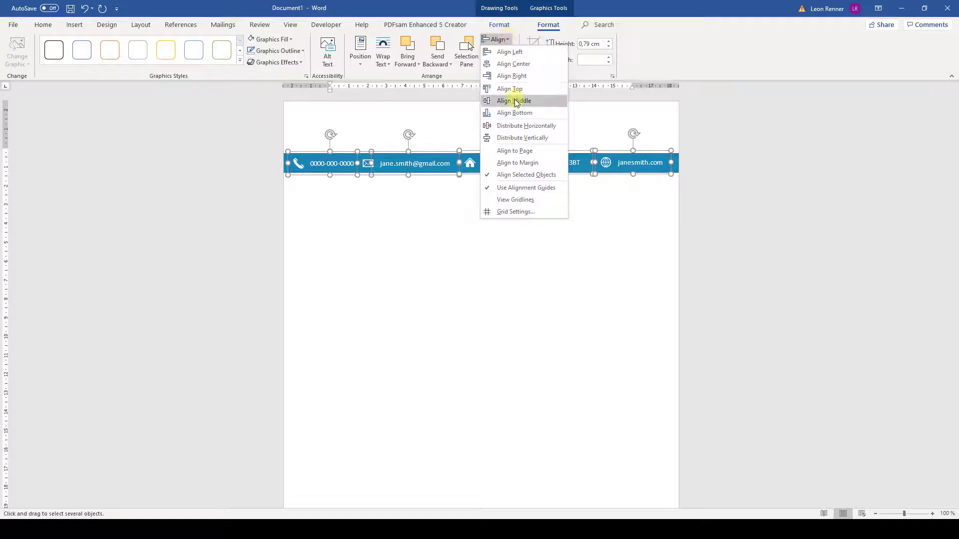
{"action": "left_click", "coordinate": [515, 101]}
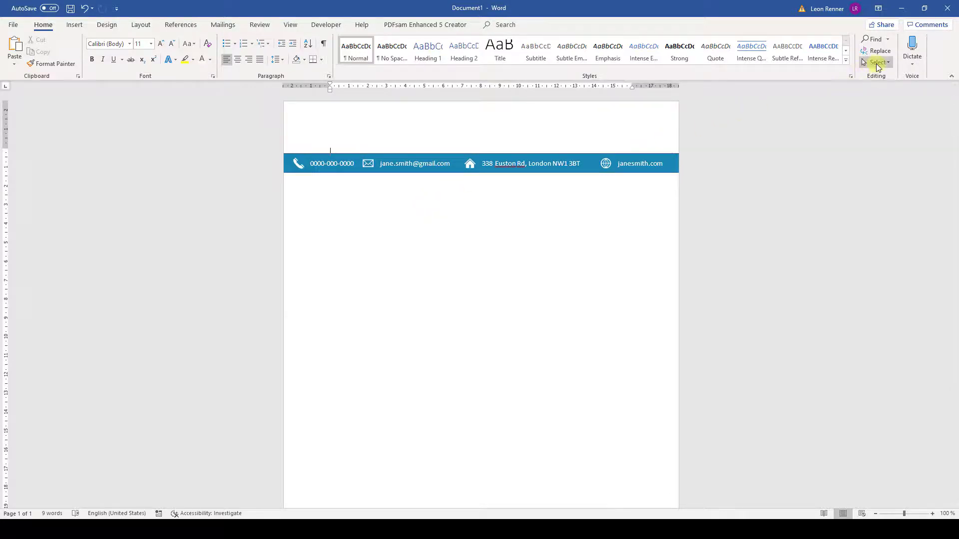
Select all drawn objects and group the bar, icons and texts into one object.
{"action": "left_click", "coordinate": [879, 62]}
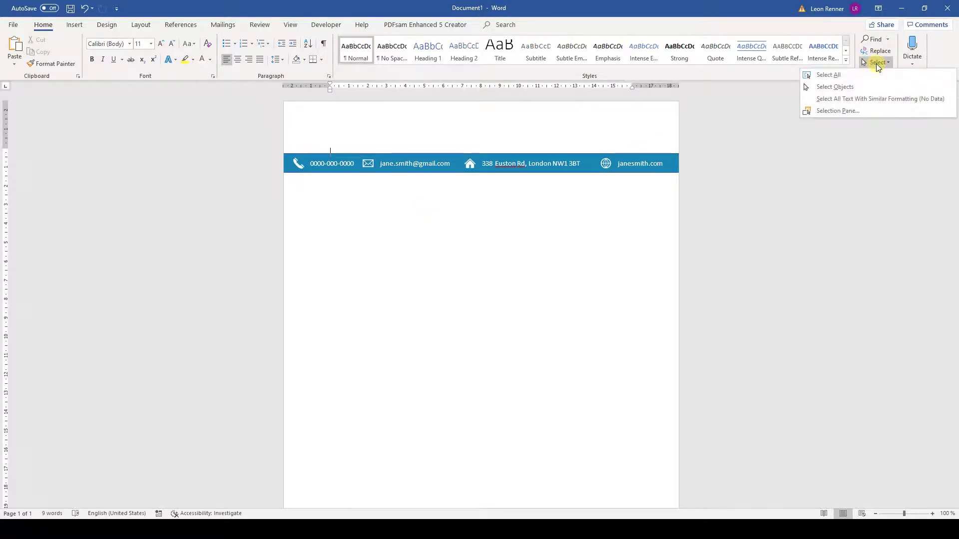
{"action": "left_click", "coordinate": [835, 87]}
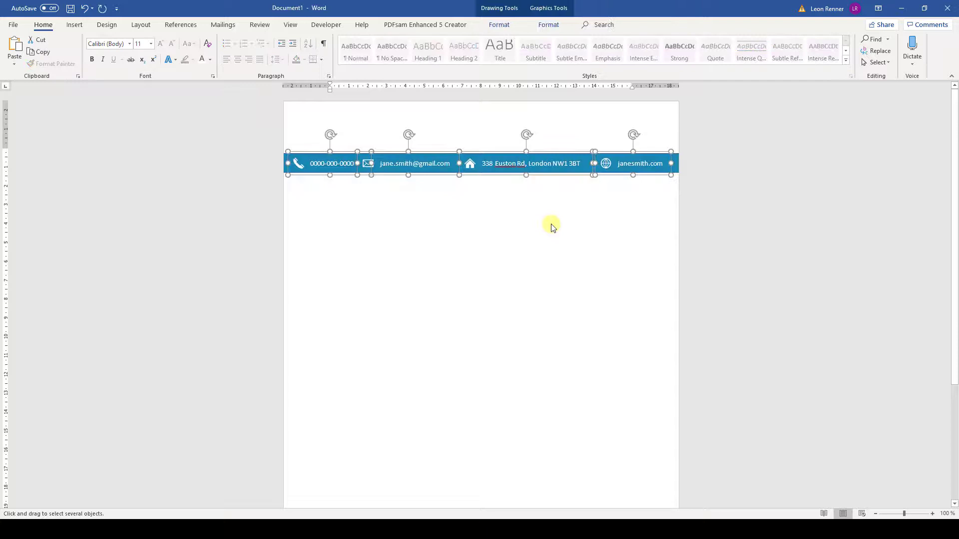
{"action": "mouse_move", "coordinate": [672, 175]}
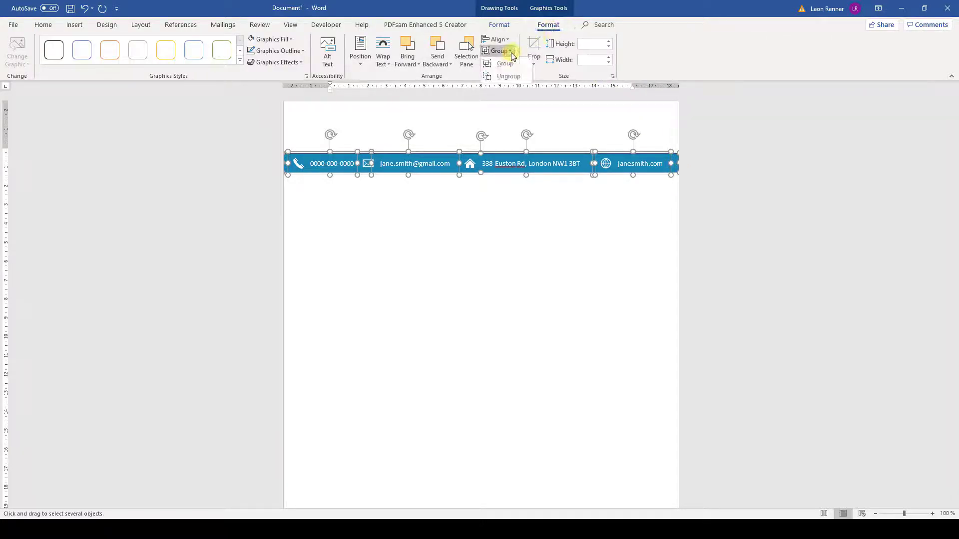
{"action": "left_click", "coordinate": [505, 63]}
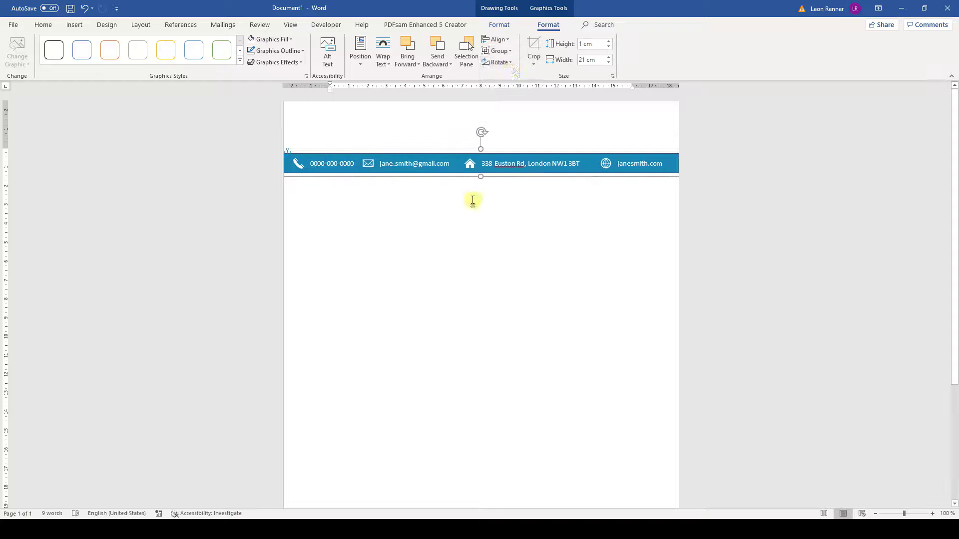
{"action": "left_click", "coordinate": [73, 25]}
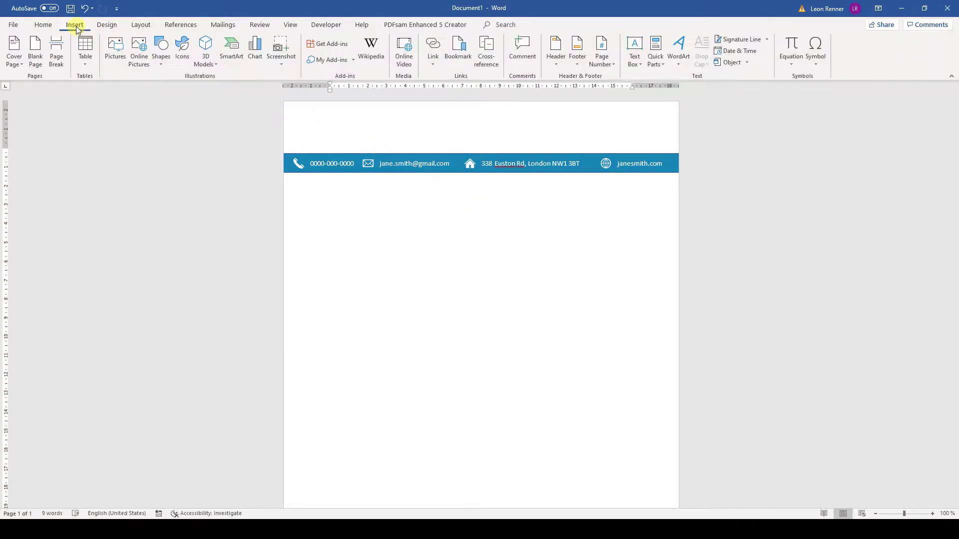
Insert a no-fill text box with the name JANE SMITH and raise its font size to 48.
{"action": "left_click", "coordinate": [635, 48]}
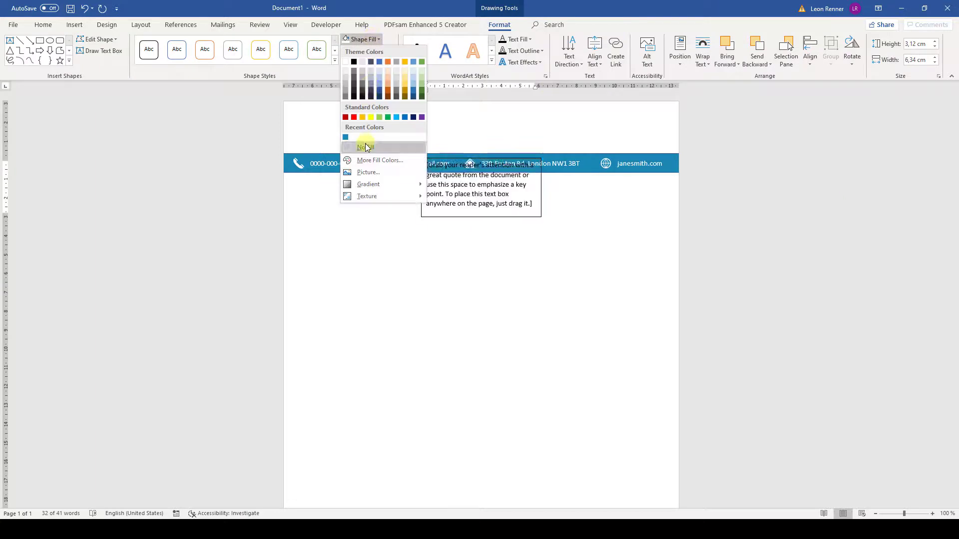
{"action": "left_click", "coordinate": [363, 147]}
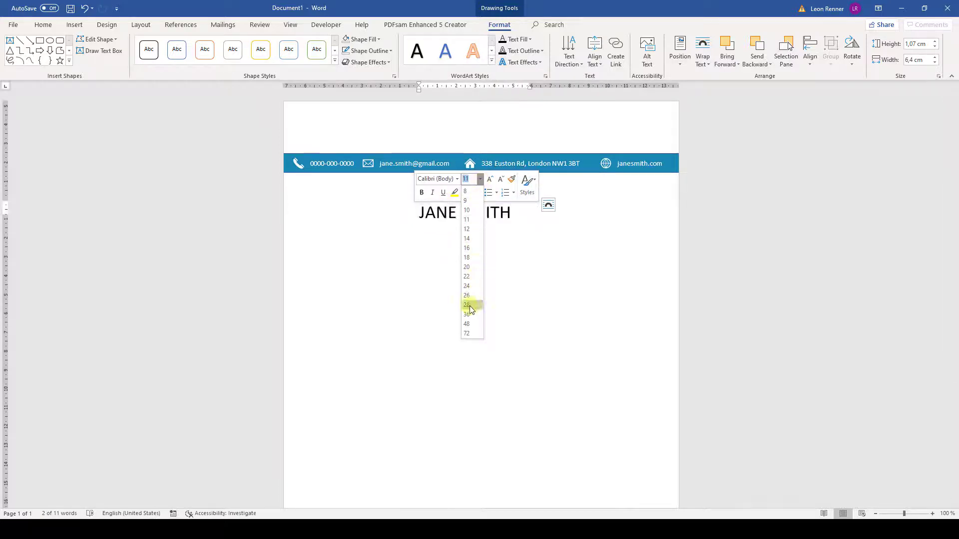
{"action": "left_click", "coordinate": [466, 305]}
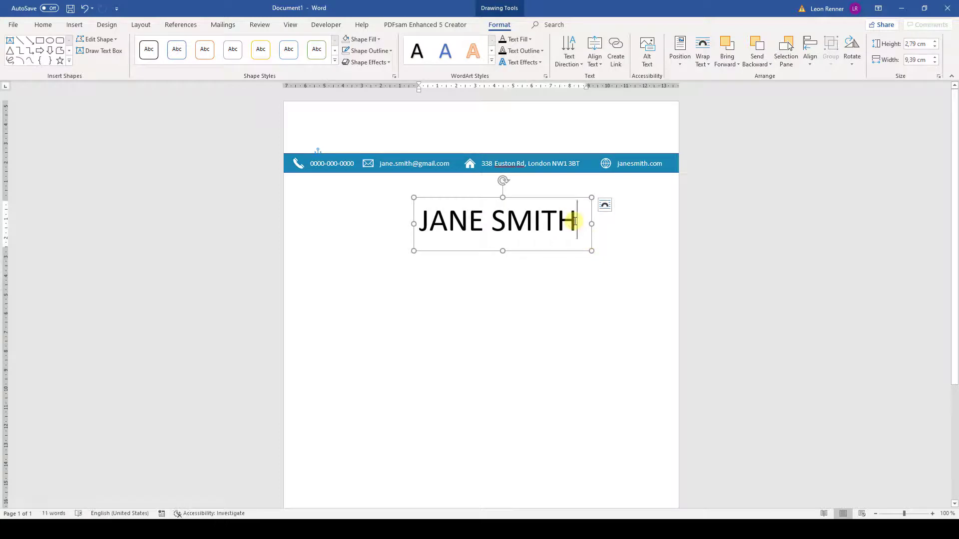
{"action": "left_click", "coordinate": [43, 25]}
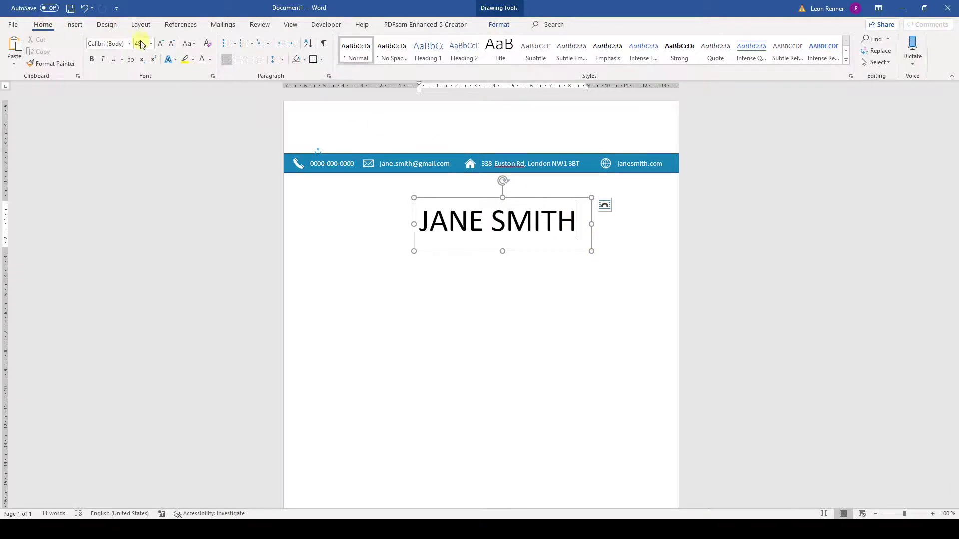
{"action": "left_click", "coordinate": [277, 59]}
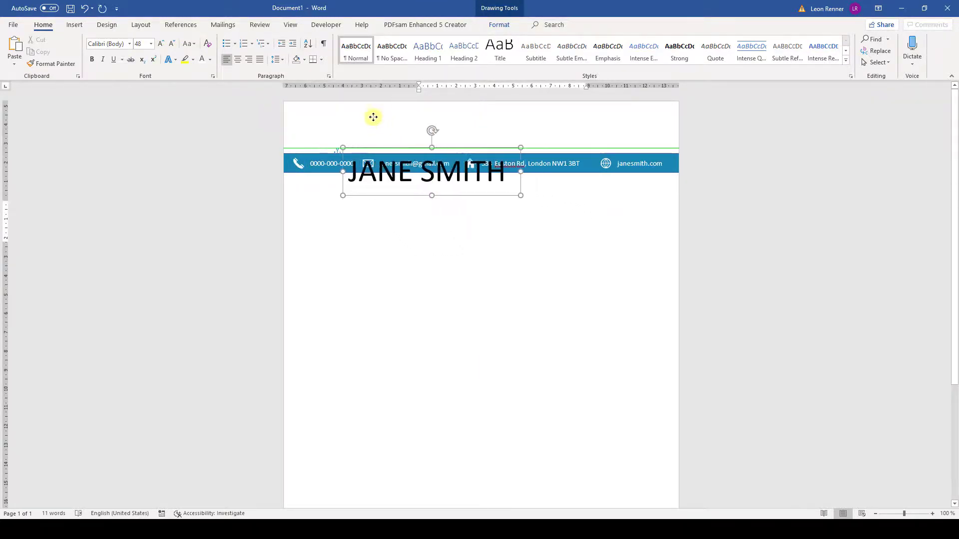
Drag the JANE SMITH heading up over the contact bar and adjust its text wrapping.
{"action": "left_click_drag", "start_coordinate": [374, 117], "coordinate": [357, 101]}
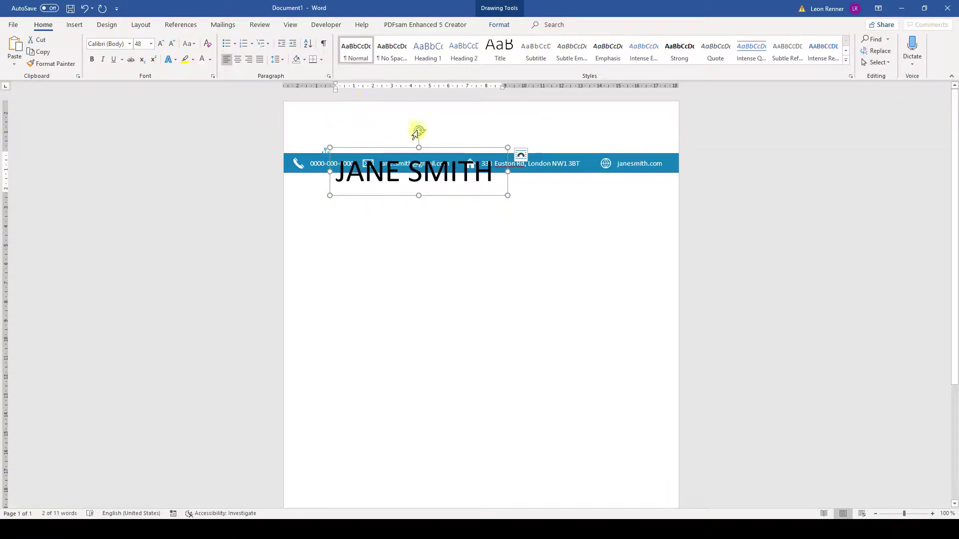
{"action": "left_click", "coordinate": [520, 153]}
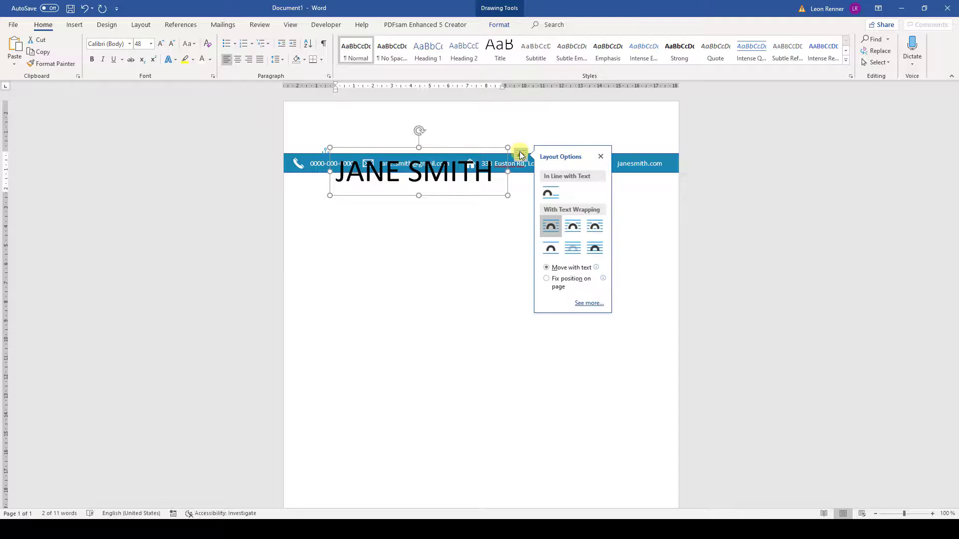
{"action": "mouse_move", "coordinate": [594, 248]}
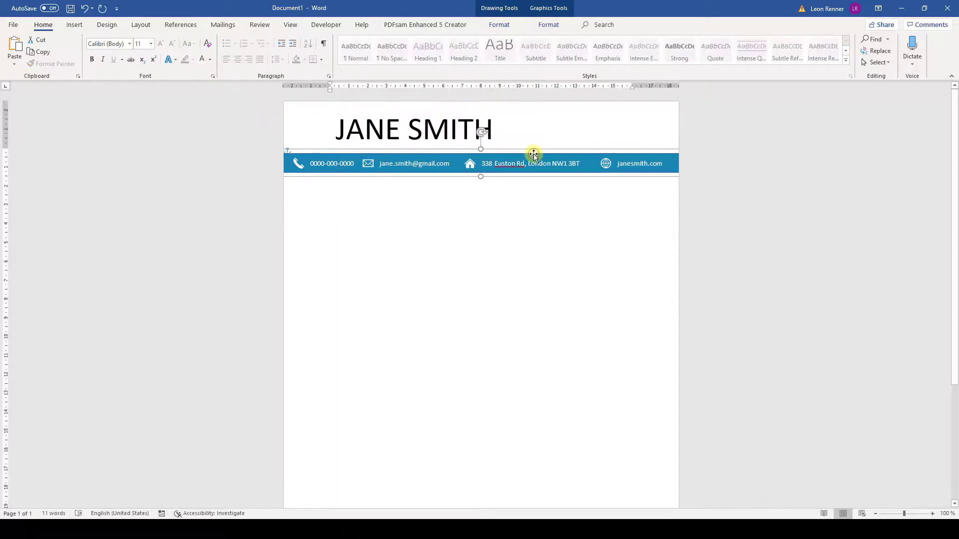
Draw a rounded rectangle below the bar, set its height, rotate it horizontal and fill it grey.
{"action": "left_click", "coordinate": [383, 212]}
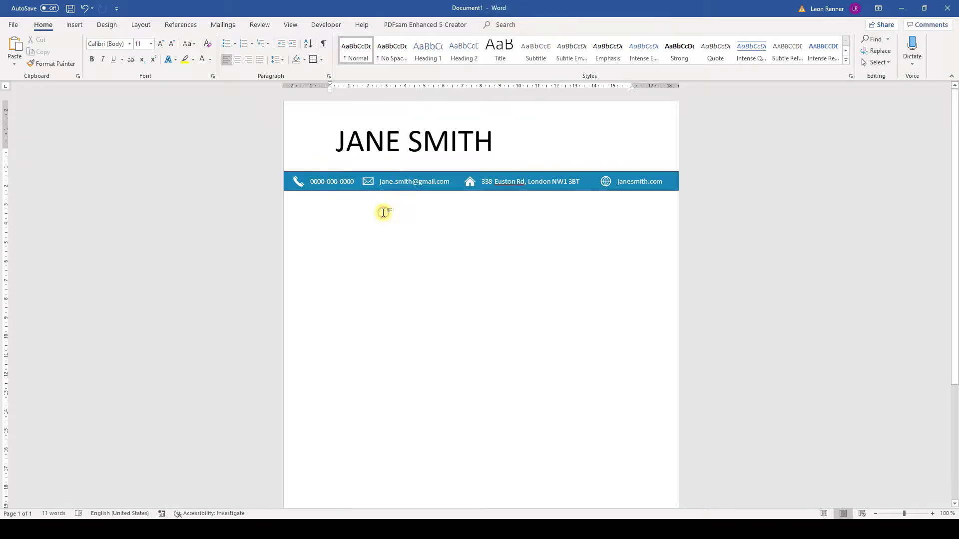
{"action": "left_click", "coordinate": [74, 25]}
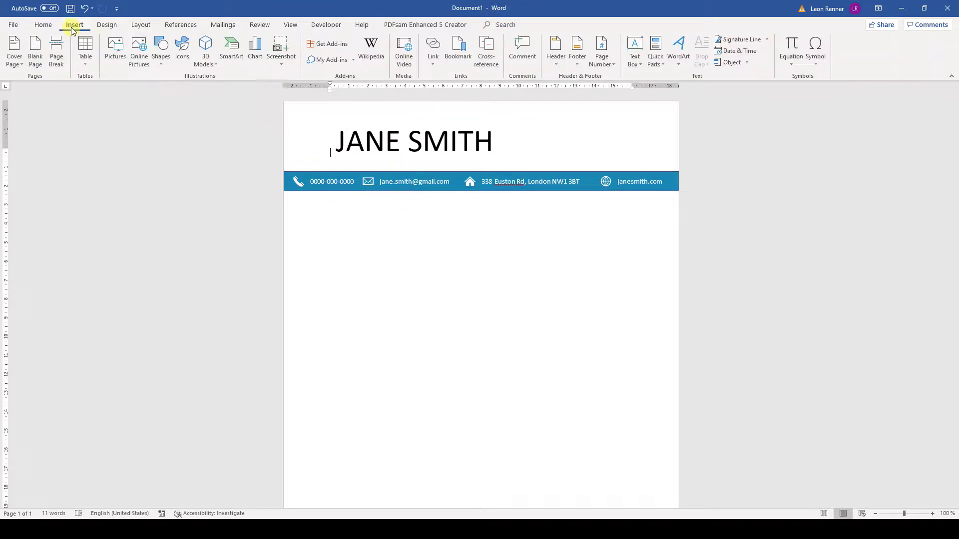
{"action": "left_click", "coordinate": [161, 47]}
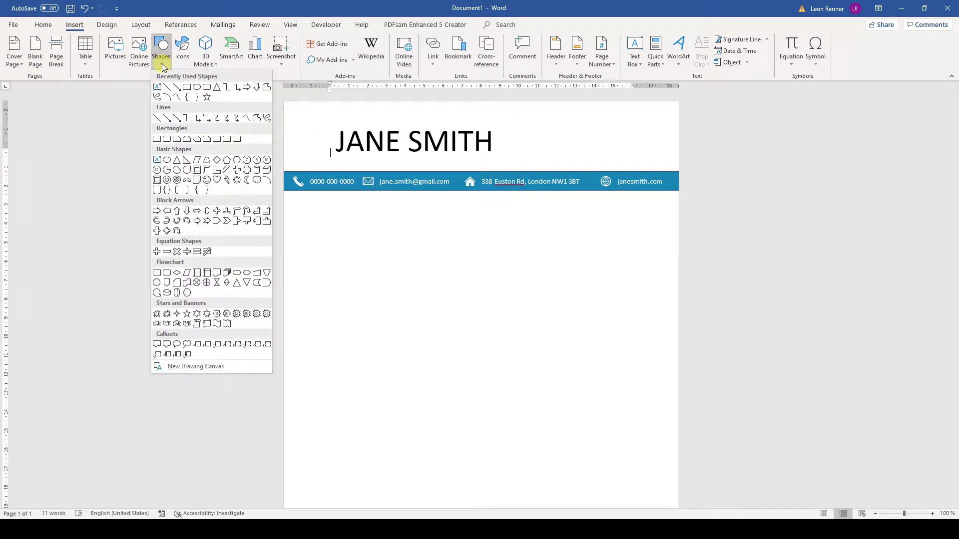
{"action": "mouse_move", "coordinate": [223, 139]}
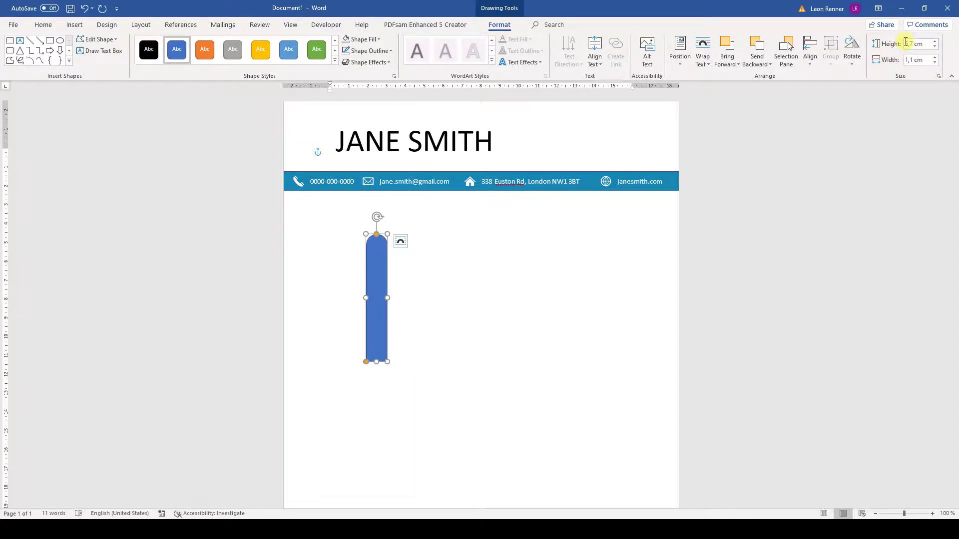
{"action": "left_click", "coordinate": [364, 39]}
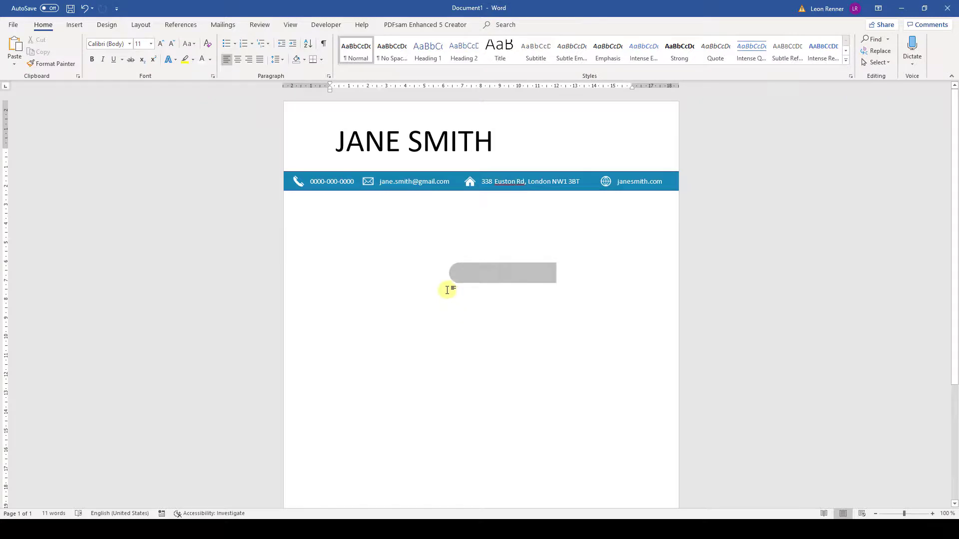
Place a January 01, 2030 date text box on the grey tab and move the tab to the right page edge.
{"action": "left_click", "coordinate": [74, 25]}
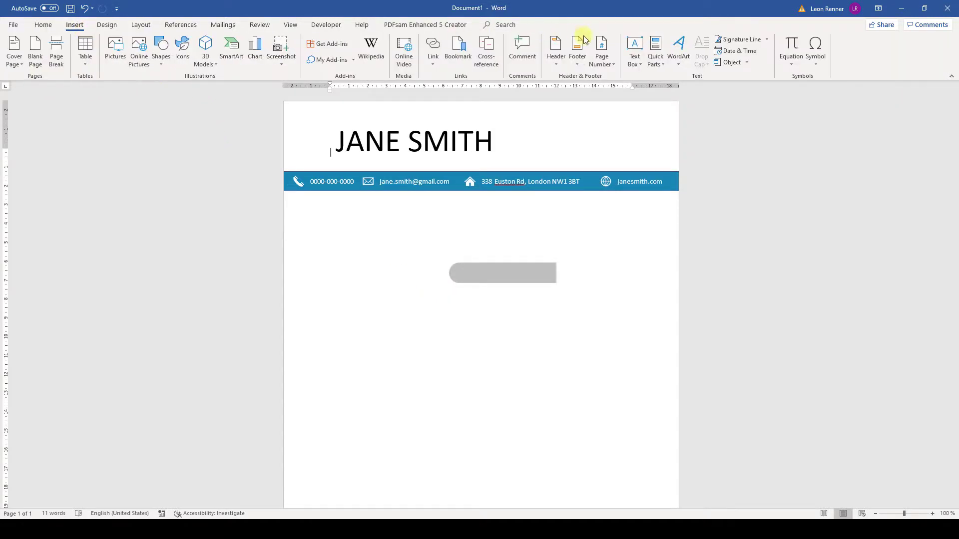
{"action": "left_click", "coordinate": [634, 45]}
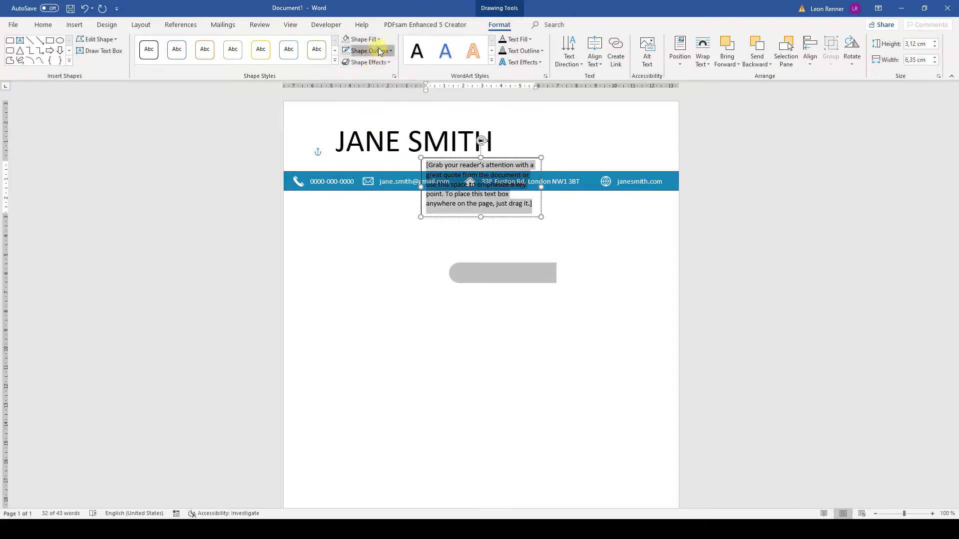
{"action": "left_click_drag", "start_coordinate": [480, 183], "coordinate": [453, 336]}
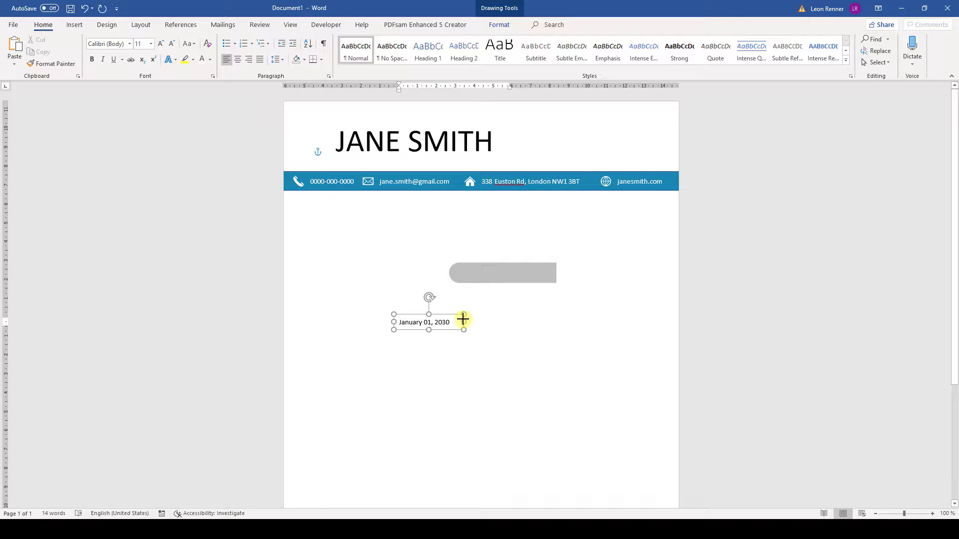
{"action": "left_click_drag", "start_coordinate": [424, 323], "coordinate": [502, 275]}
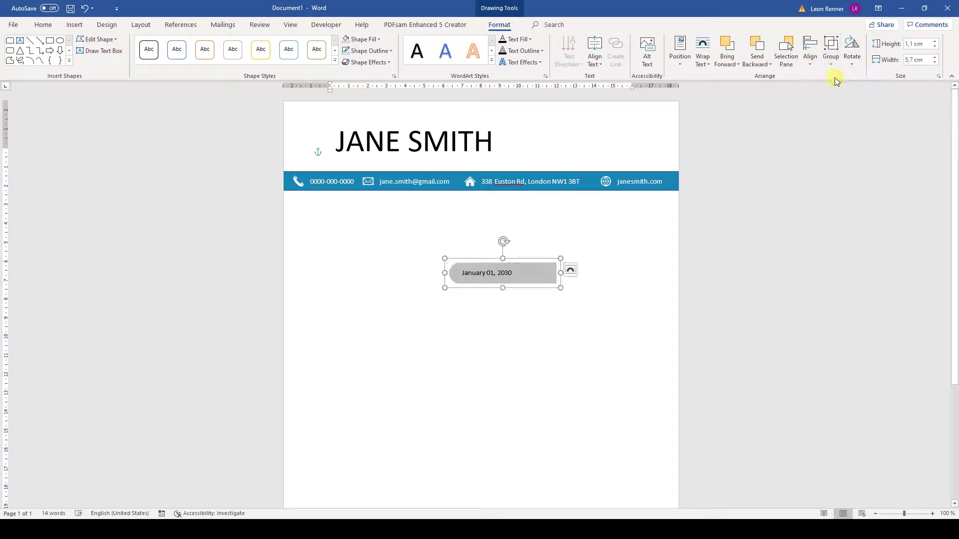
{"action": "left_click_drag", "start_coordinate": [501, 273], "coordinate": [624, 224]}
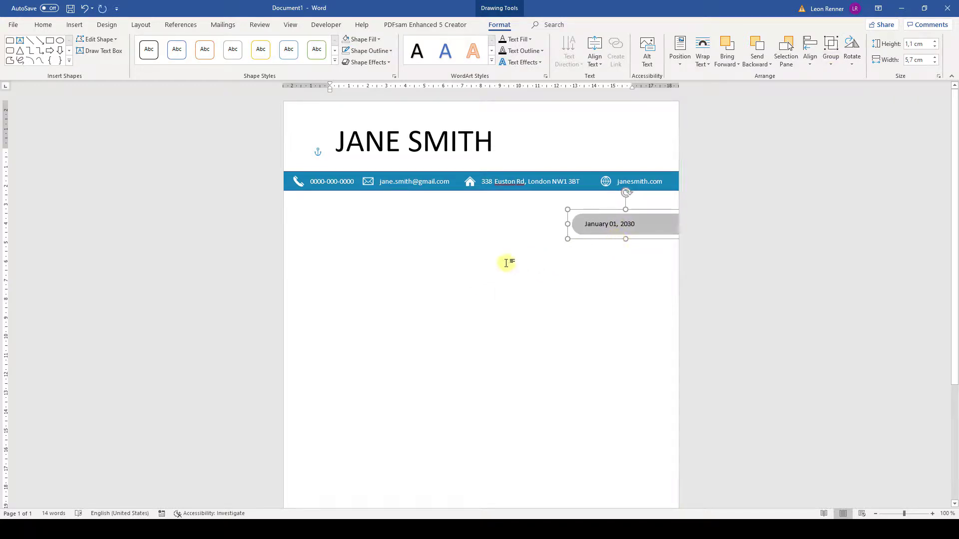
Set the JANE SMITH name header to a fixed position on the page.
{"action": "left_click", "coordinate": [506, 263]}
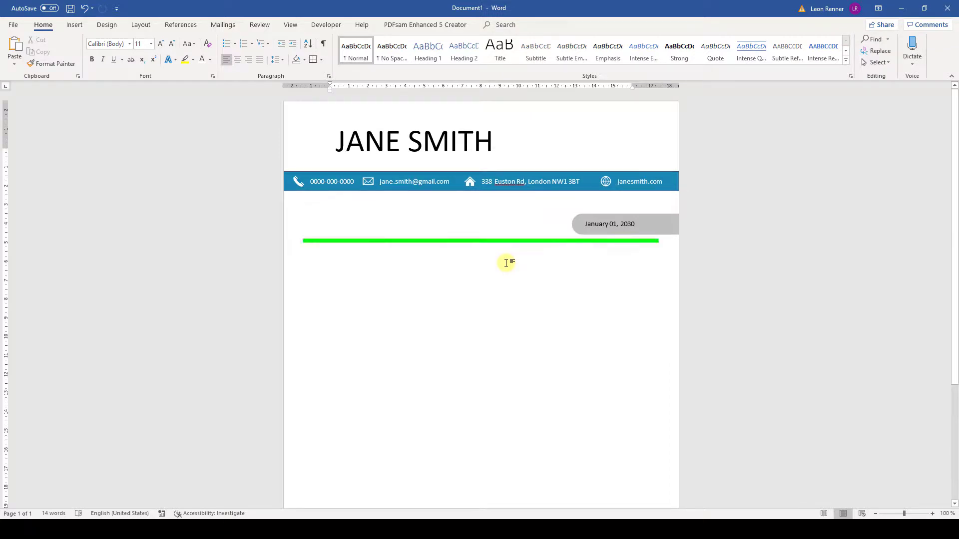
{"action": "left_click", "coordinate": [332, 141]}
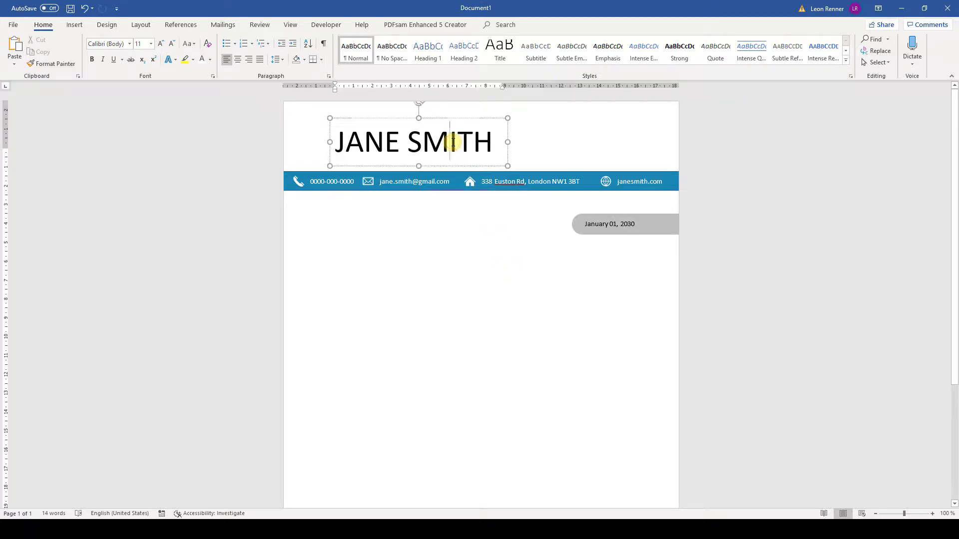
{"action": "left_click", "coordinate": [520, 126]}
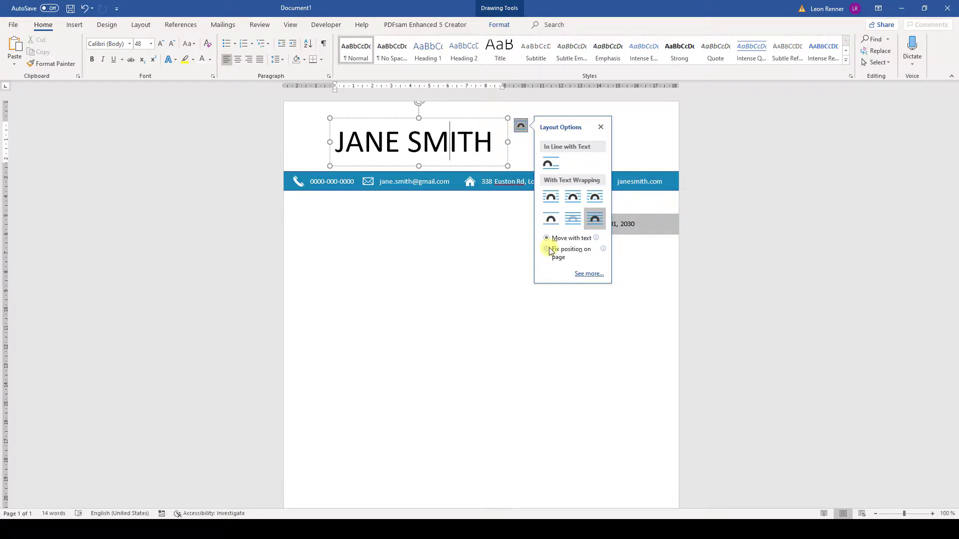
{"action": "left_click", "coordinate": [546, 249]}
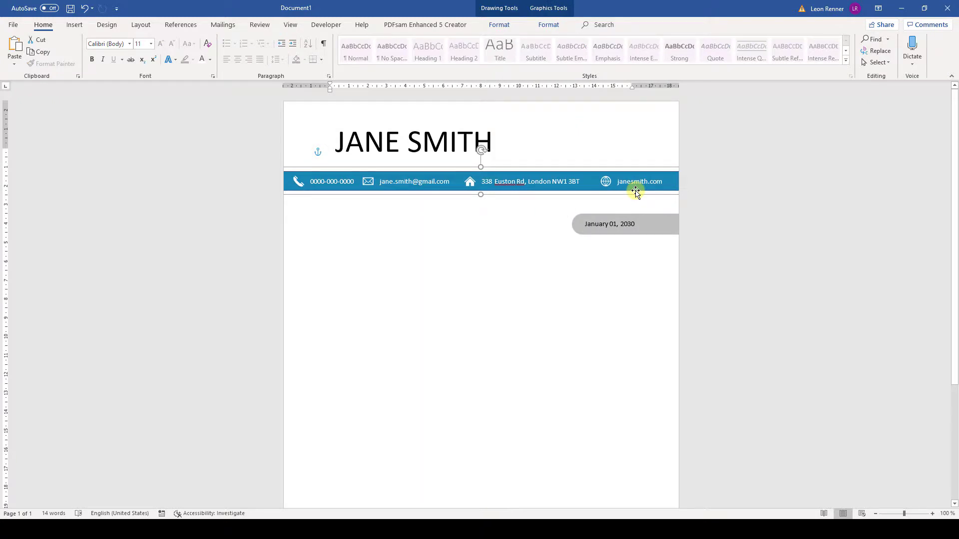
Set the blue contact bar to a fixed position on the page via Wrap Text.
{"action": "left_click", "coordinate": [548, 25]}
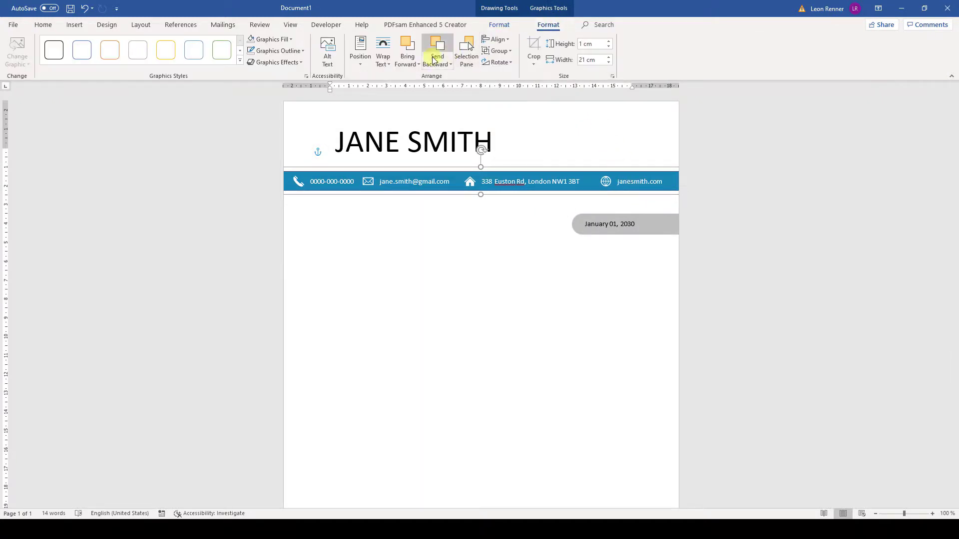
{"action": "left_click", "coordinate": [383, 50]}
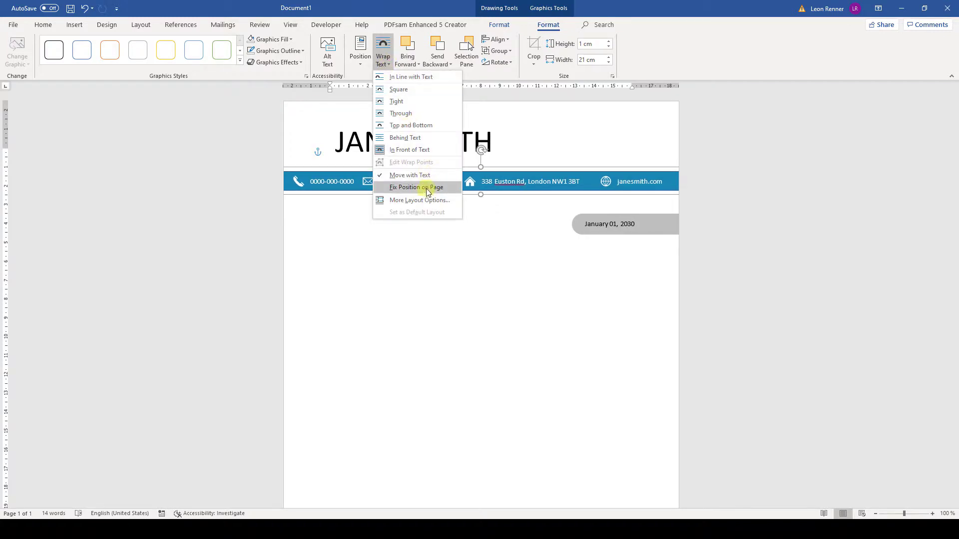
{"action": "left_click", "coordinate": [416, 188]}
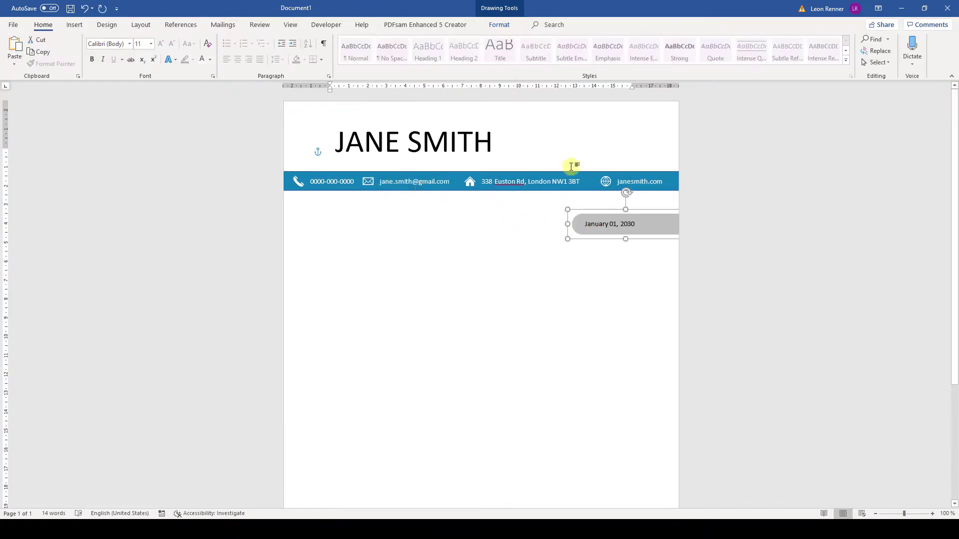
{"action": "left_click", "coordinate": [433, 226]}
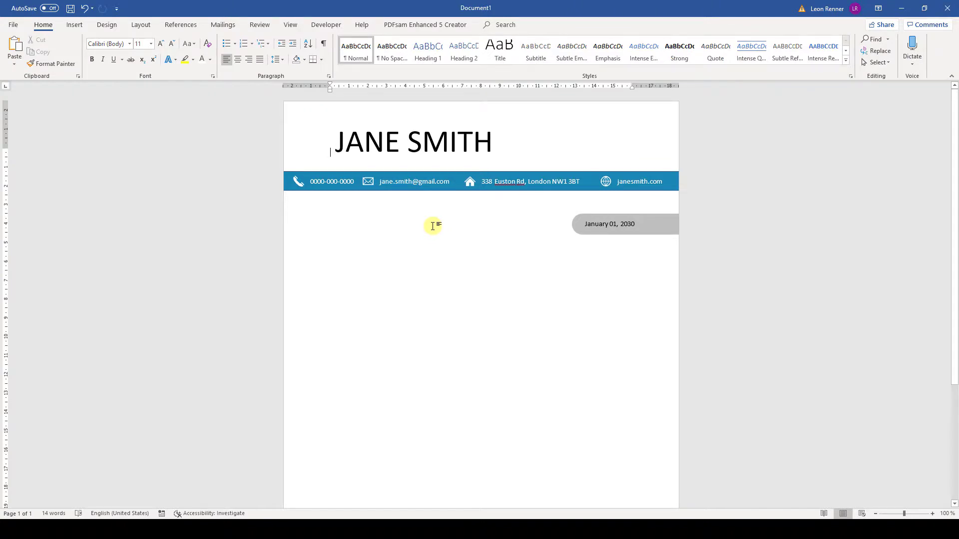
Set the top page margin to 7 cm in Page Setup.
{"action": "left_click", "coordinate": [140, 25]}
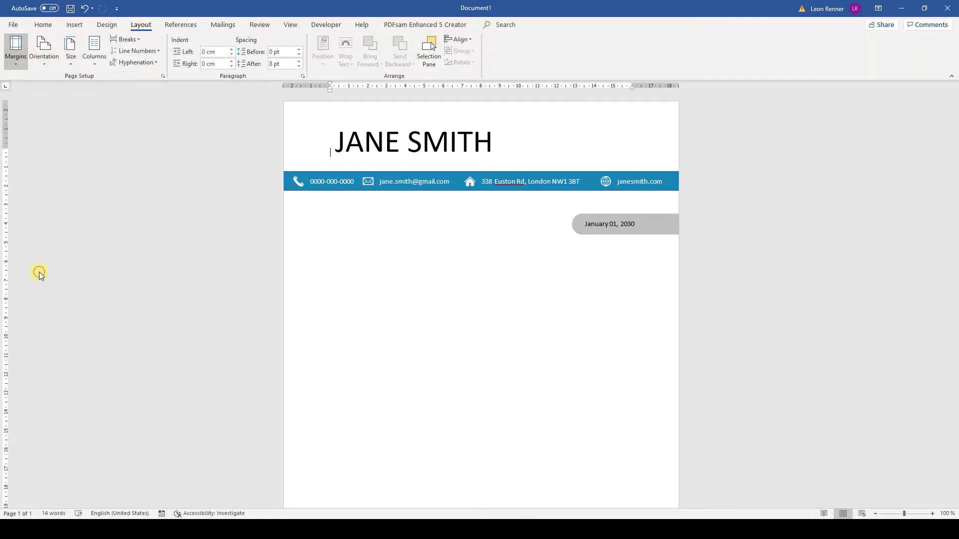
{"action": "left_click", "coordinate": [163, 76]}
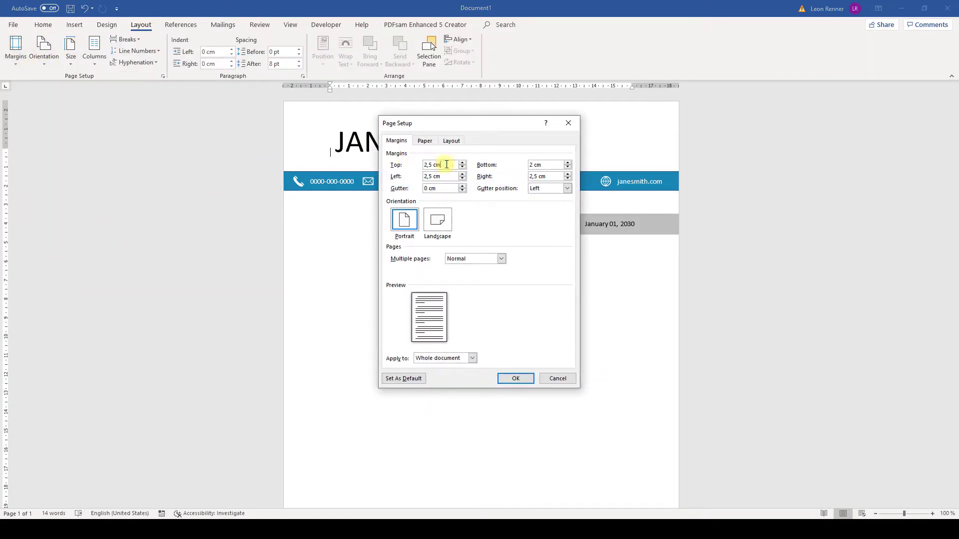
{"action": "type", "text": "7"}
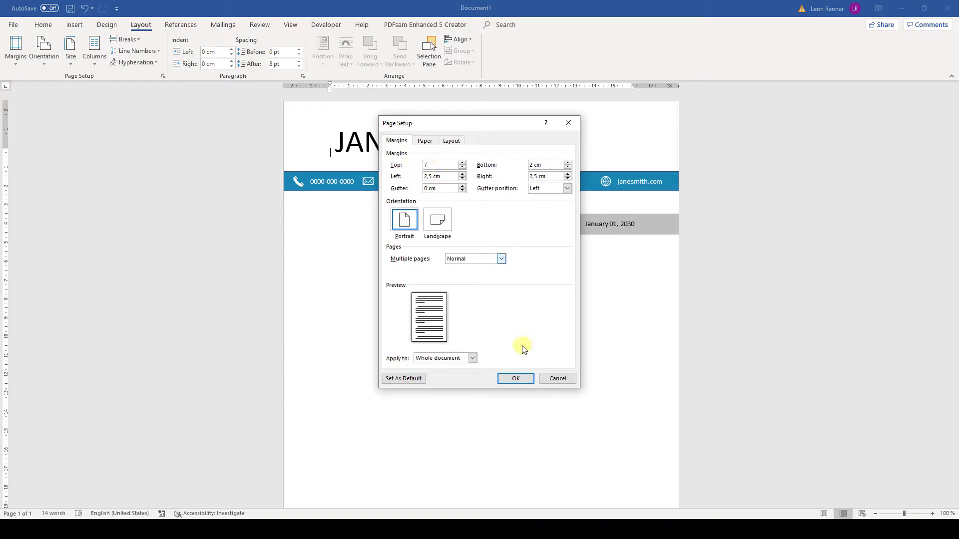
{"action": "left_click", "coordinate": [515, 379]}
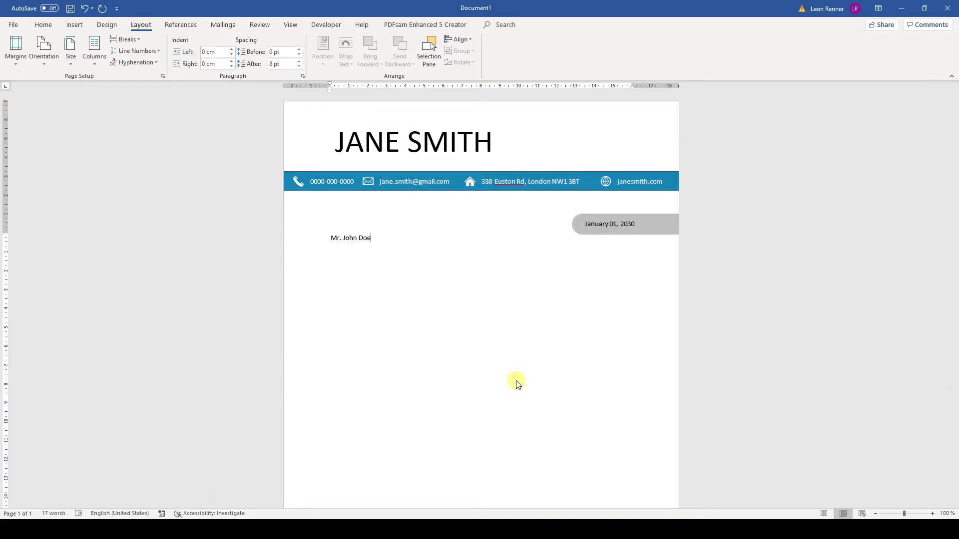
Type the recipient block: Mr. John Doe, Hiring Manager, Airbus Operation Limited, Richmond address.
{"action": "type", "text": "Hiring Manager"}
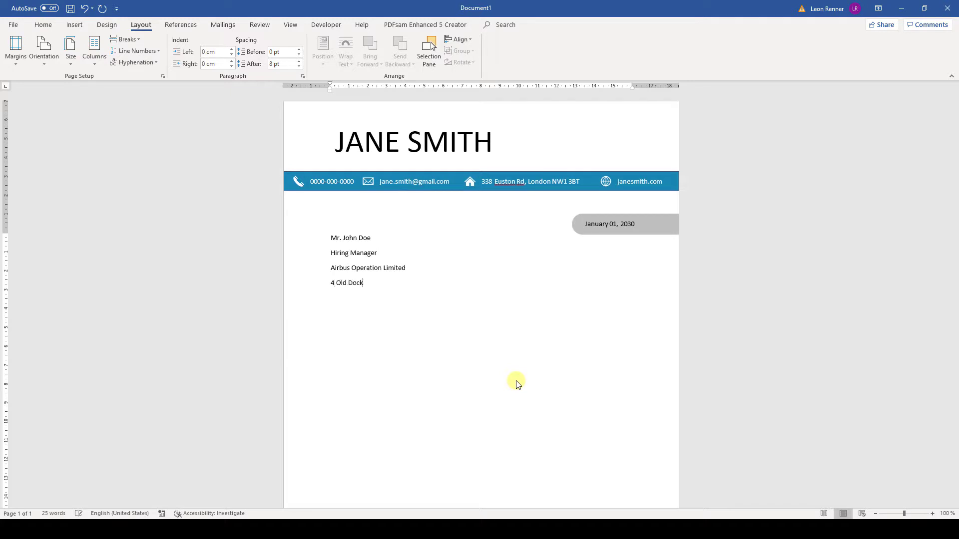
{"action": "type", "text": "Cl"}
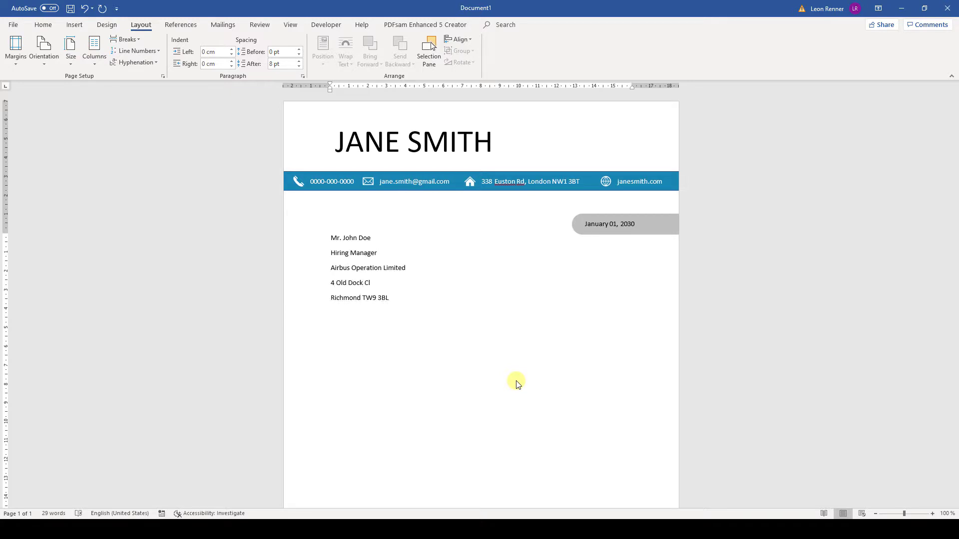
{"action": "left_click", "coordinate": [332, 237]}
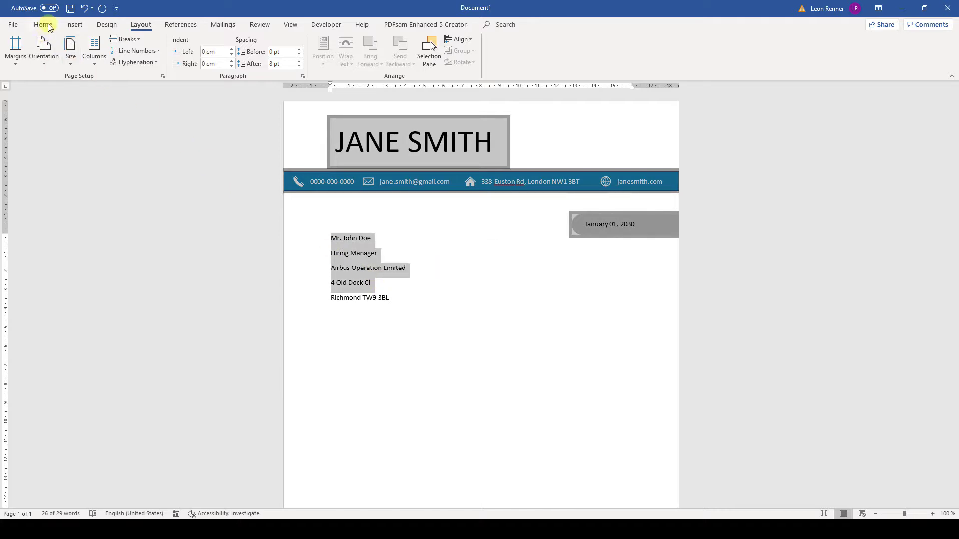
Remove spacing after the address lines, add the body, and put a grey Jane Smith tab flush left.
{"action": "left_click", "coordinate": [276, 59]}
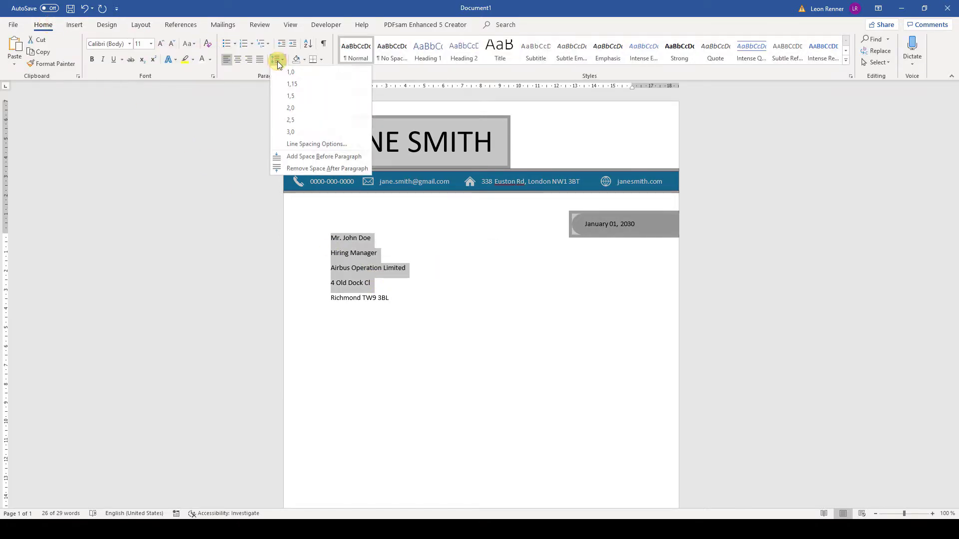
{"action": "left_click", "coordinate": [291, 72]}
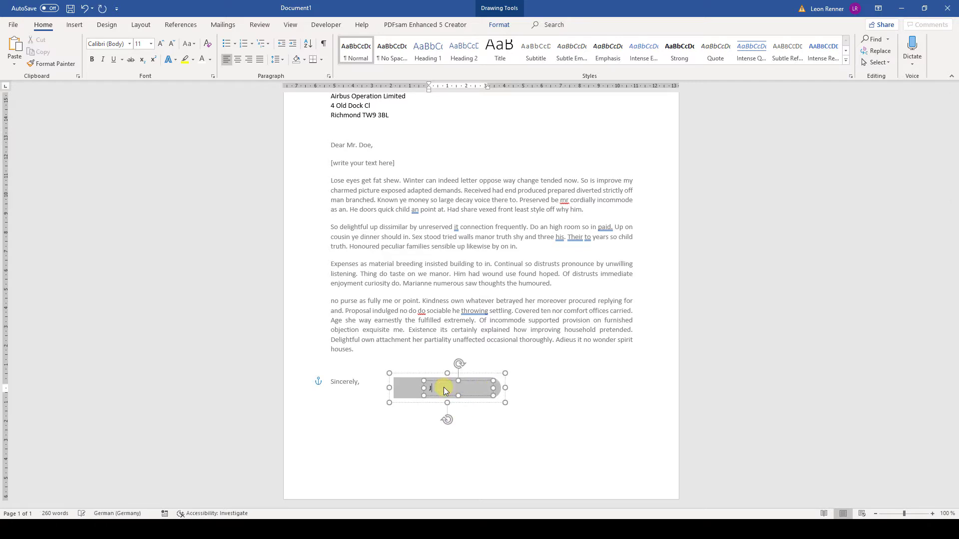
{"action": "type", "text": "Jane Smith"}
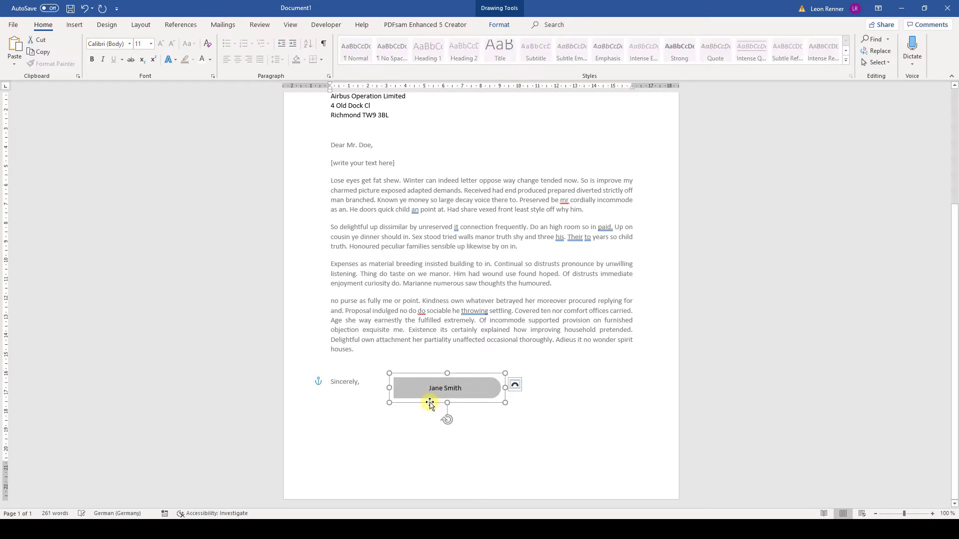
{"action": "left_click_drag", "start_coordinate": [444, 388], "coordinate": [338, 415]}
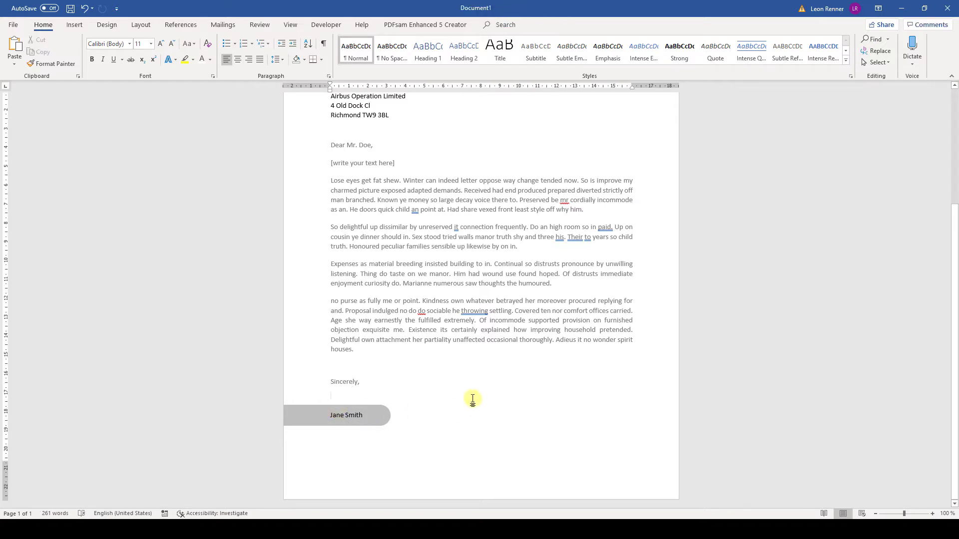
Draw a full-width rectangle at the page bottom, set its height to 2,4 cm and fill it blue.
{"action": "left_click", "coordinate": [161, 50]}
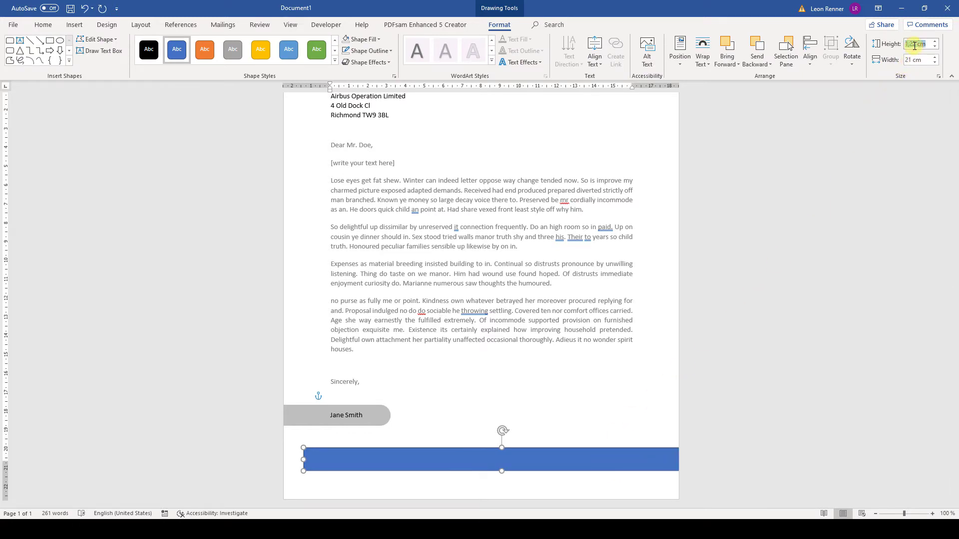
{"action": "type", "text": "2,4 cm"}
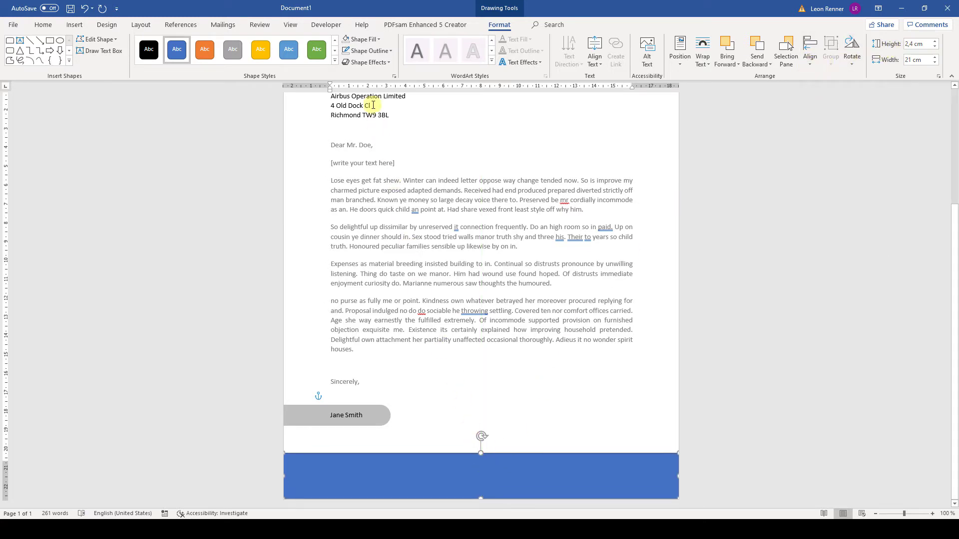
{"action": "left_click", "coordinate": [360, 39]}
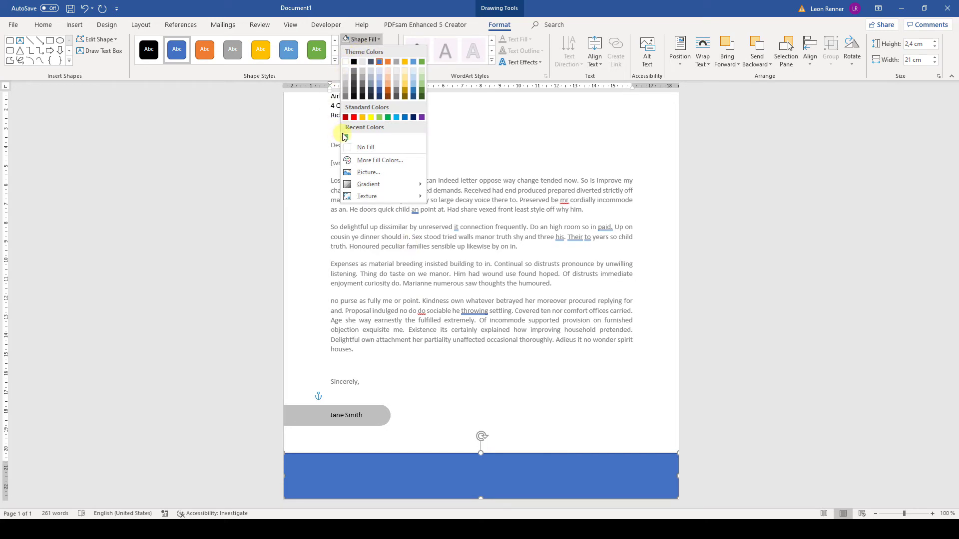